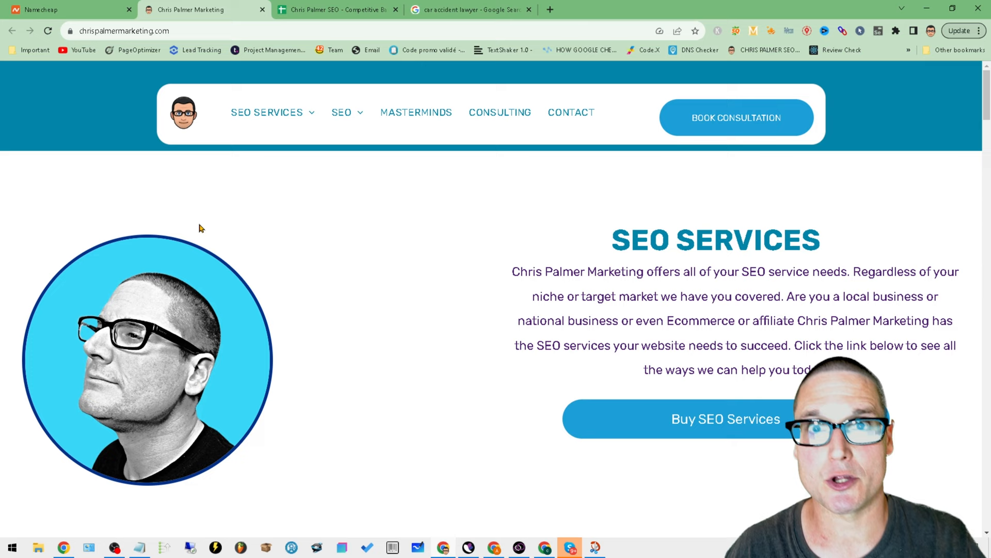
# Switch to the Chris Palmer SEO Competitive Backlink Analysis spreadsheet tab.
pyautogui.click(335, 9)
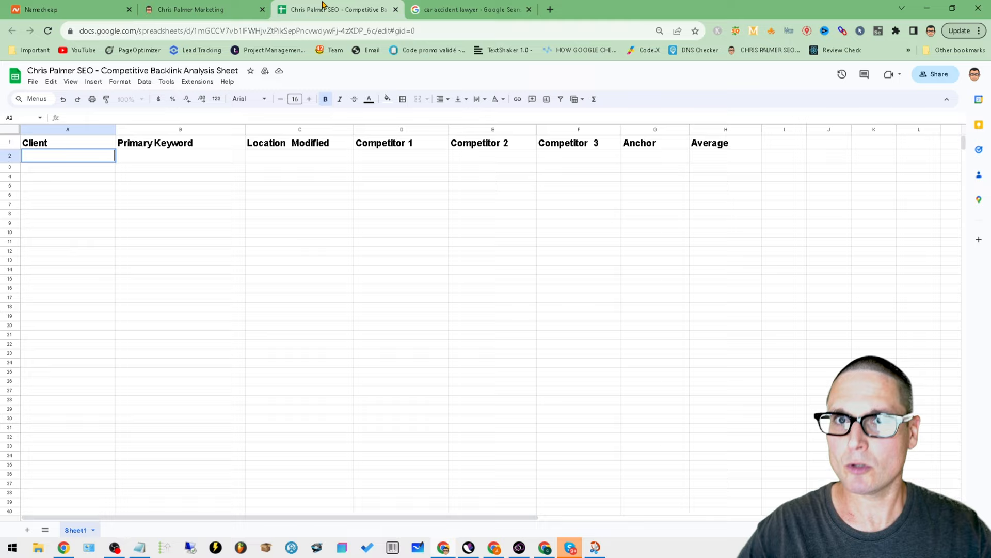
pyautogui.moveTo(203, 9)
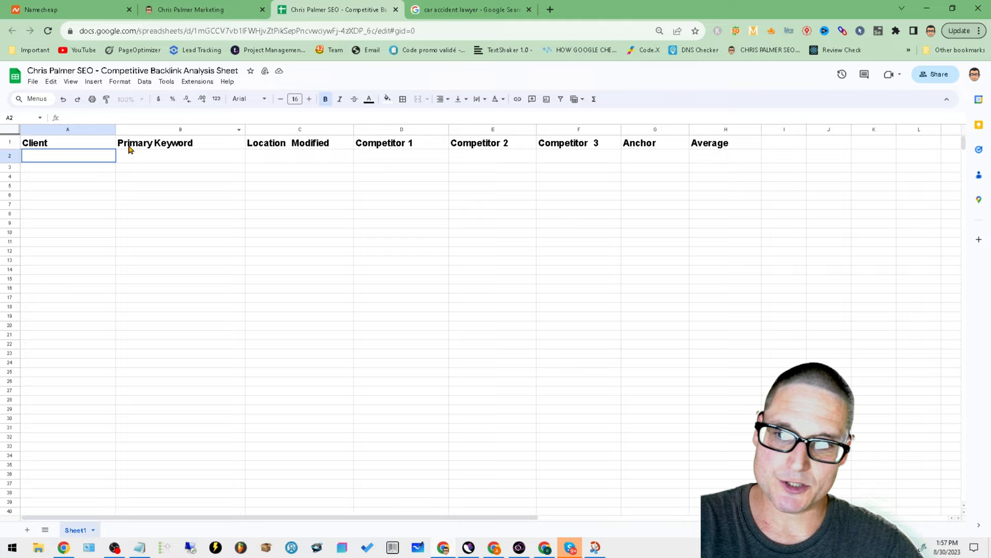
pyautogui.moveTo(164, 174)
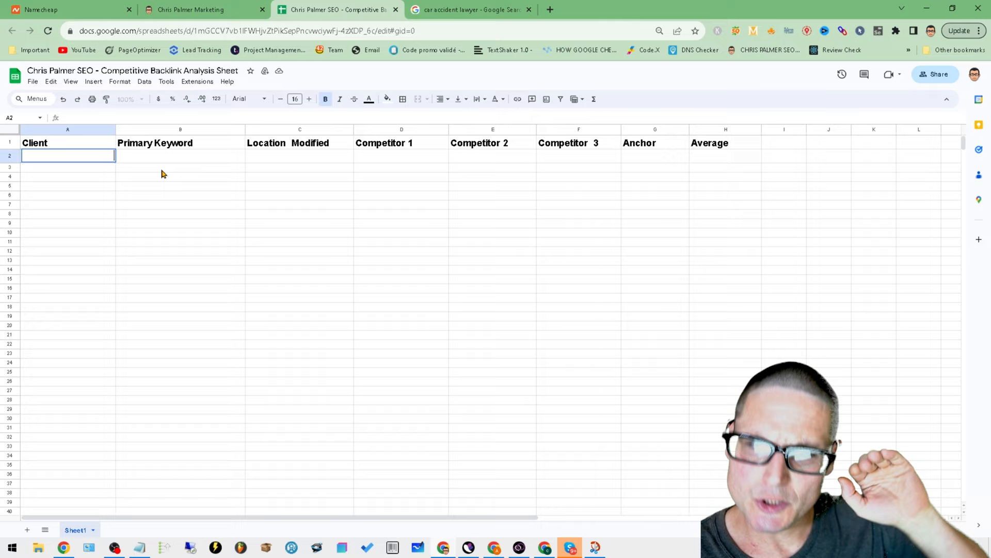
pyautogui.moveTo(109, 150)
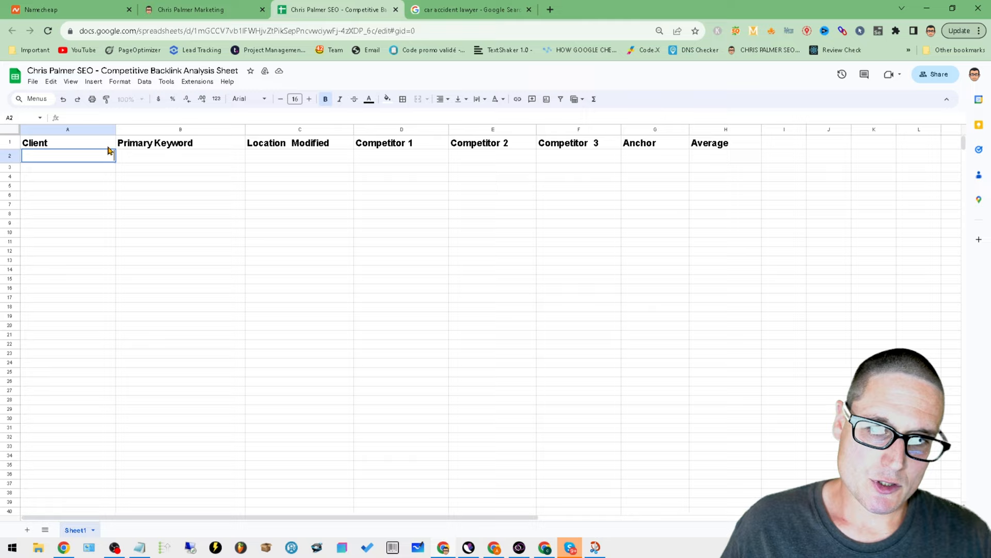
pyautogui.moveTo(104, 219)
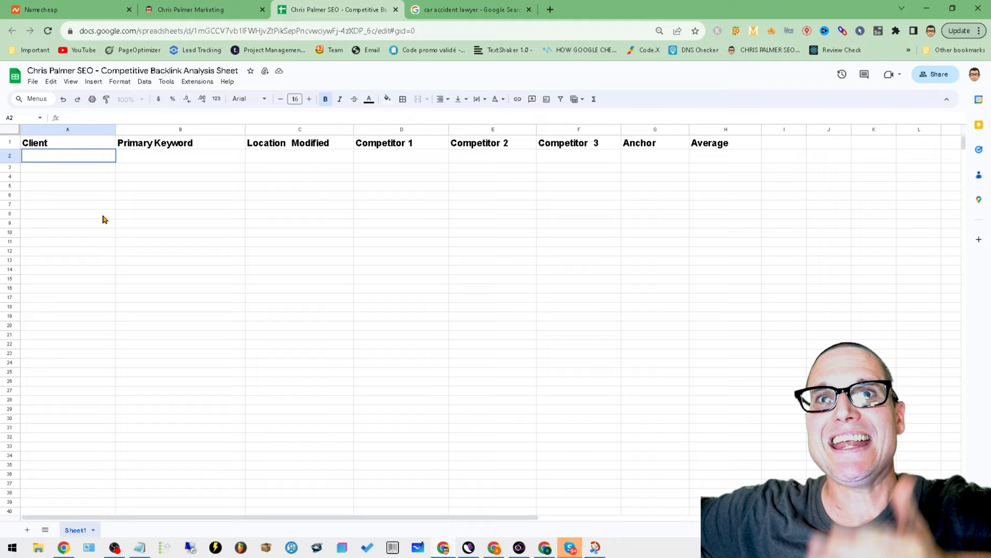
pyautogui.moveTo(195, 207)
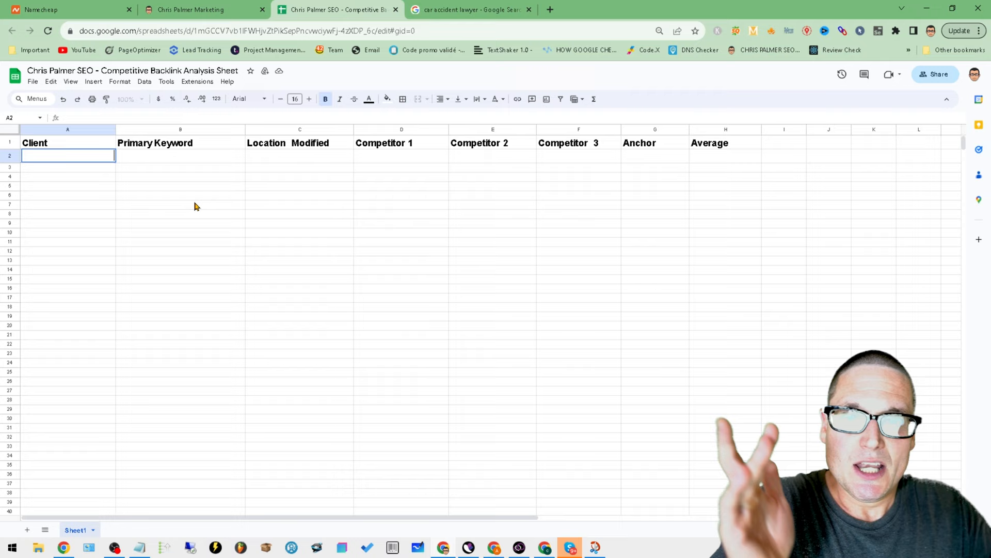
pyautogui.moveTo(591, 171)
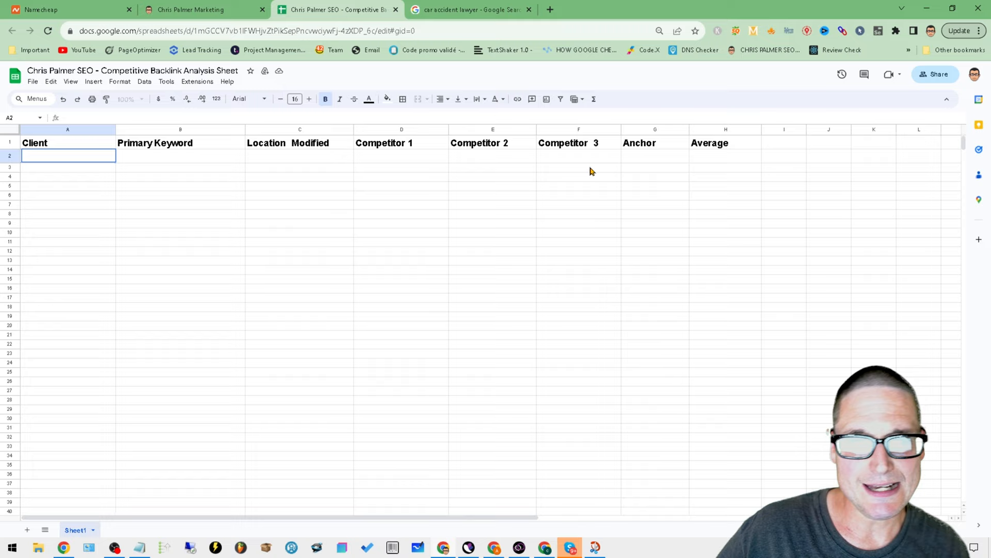
pyautogui.moveTo(645, 259)
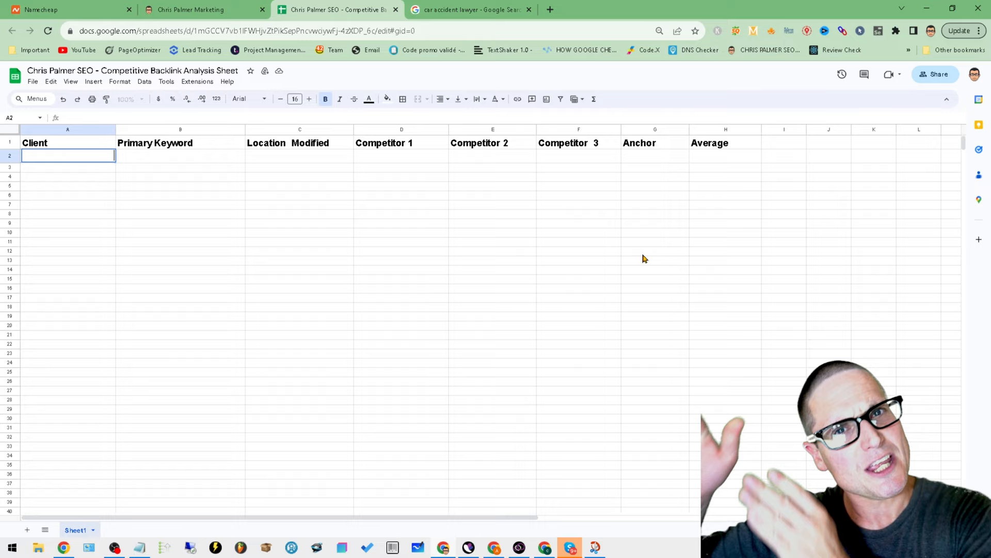
pyautogui.moveTo(732, 173)
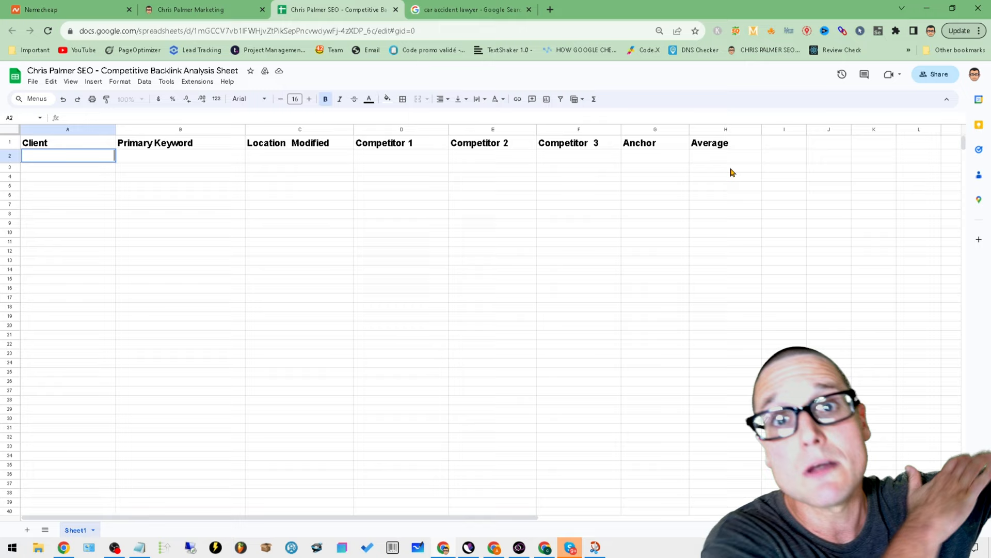
pyautogui.moveTo(696, 264)
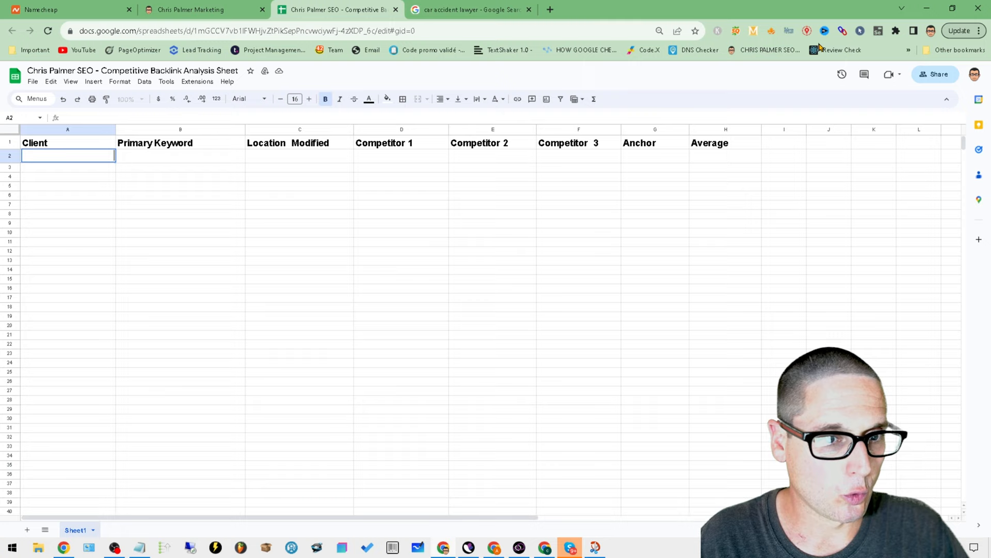
# Check that Valentin's fake location is Houston, TX, USA, then return to Google Search.
pyautogui.click(807, 31)
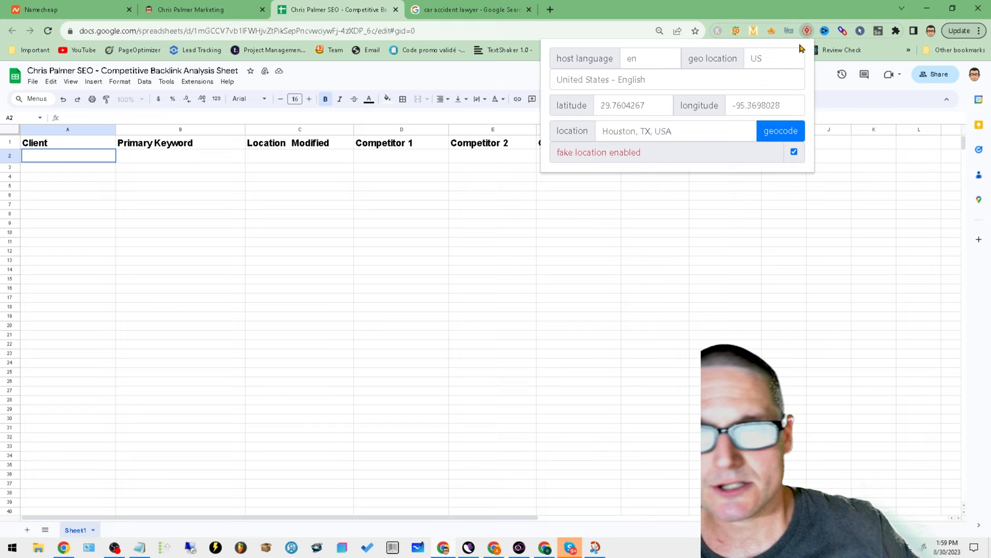
pyautogui.click(468, 9)
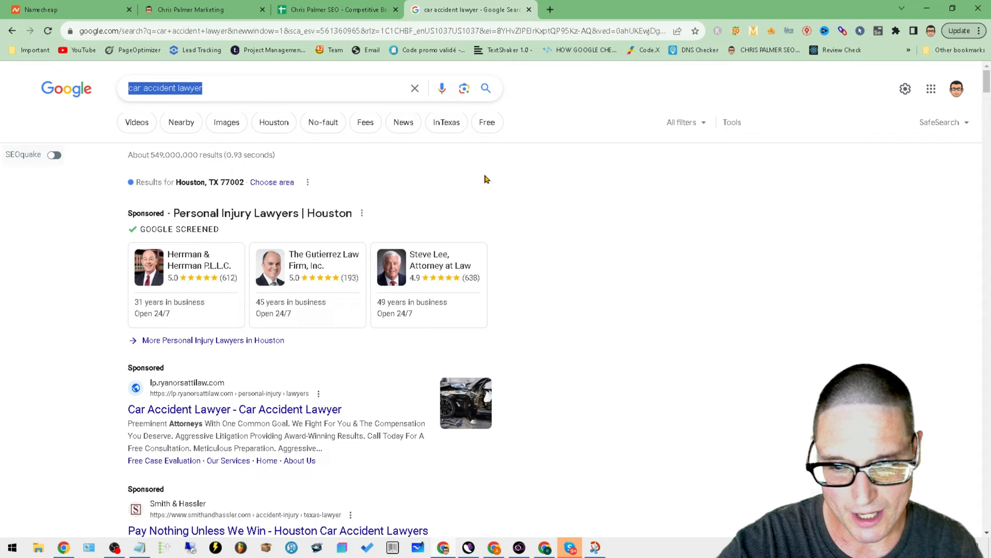
pyautogui.moveTo(499, 175)
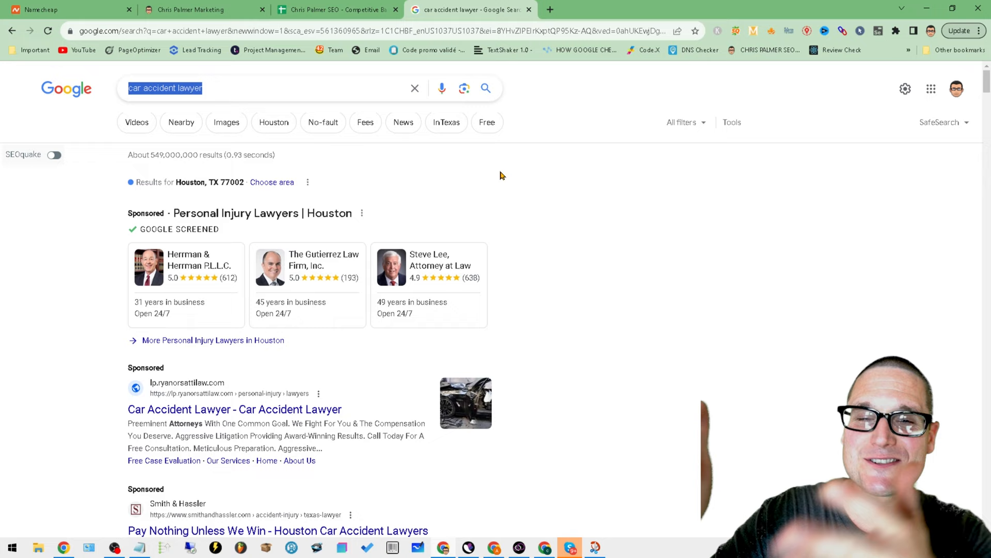
# Scroll Houston car accident lawyer results to organic positions 8–13, dismissing location settings.
pyautogui.scroll(-3)
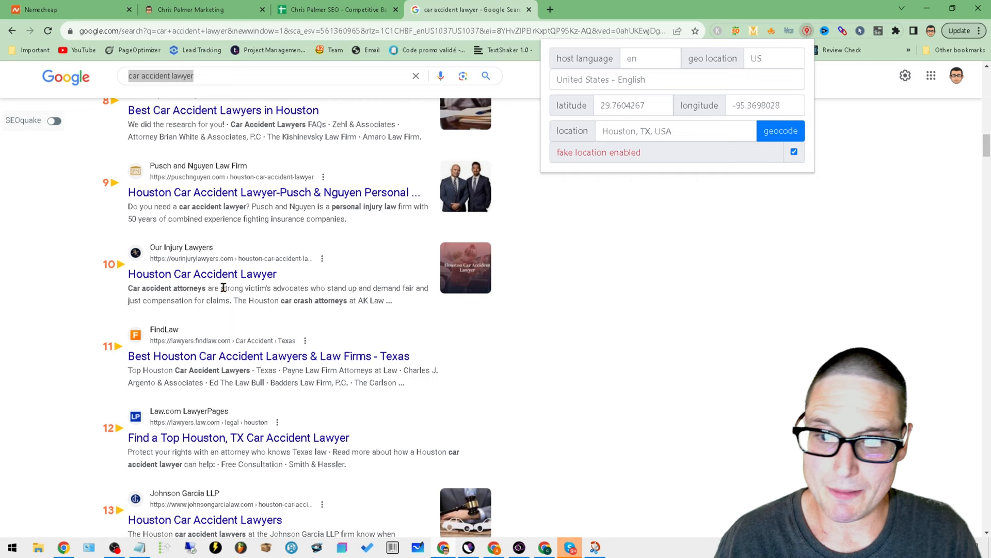
pyautogui.click(202, 274)
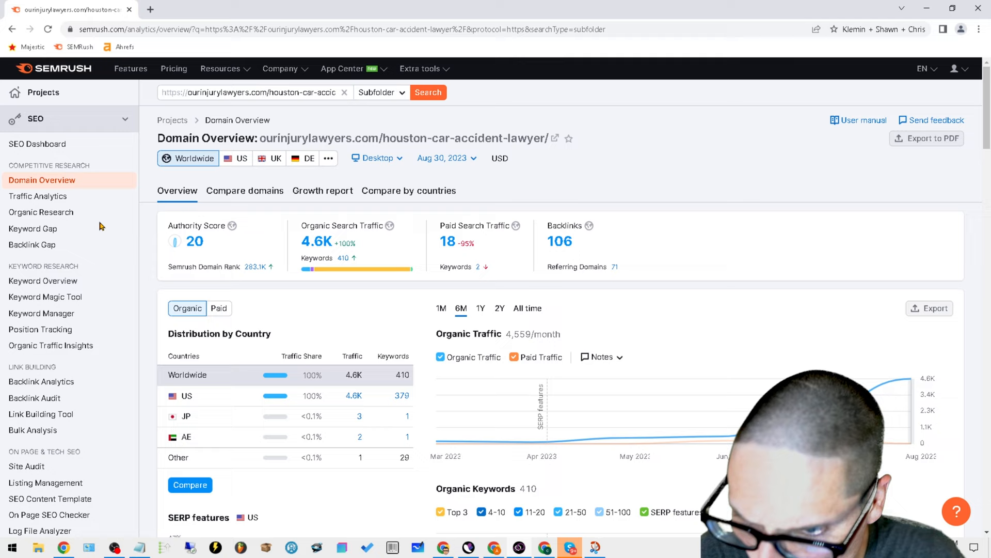
# Open Backlink Analytics referring domains for the Houston page and scroll to its 71-domain table.
pyautogui.click(42, 381)
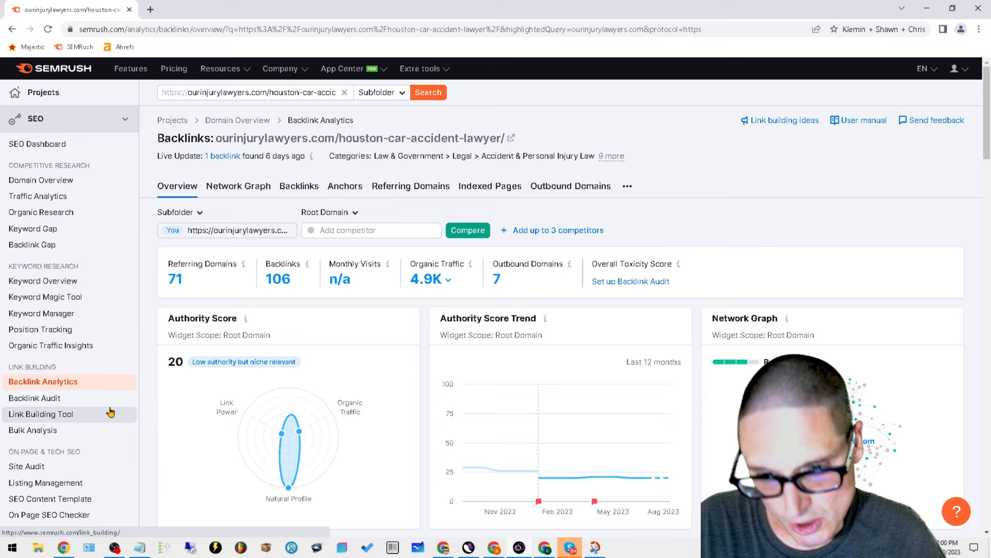
pyautogui.click(410, 186)
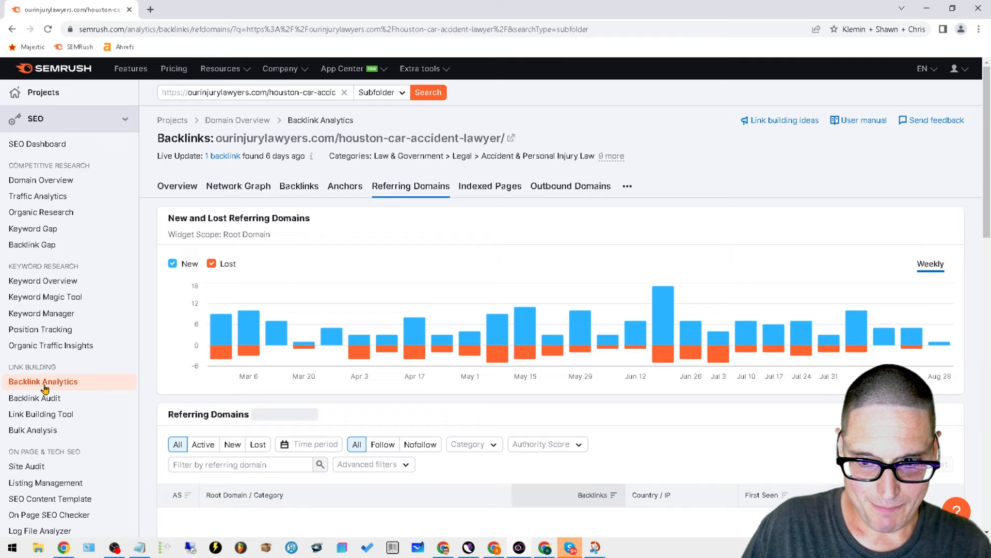
pyautogui.scroll(-3)
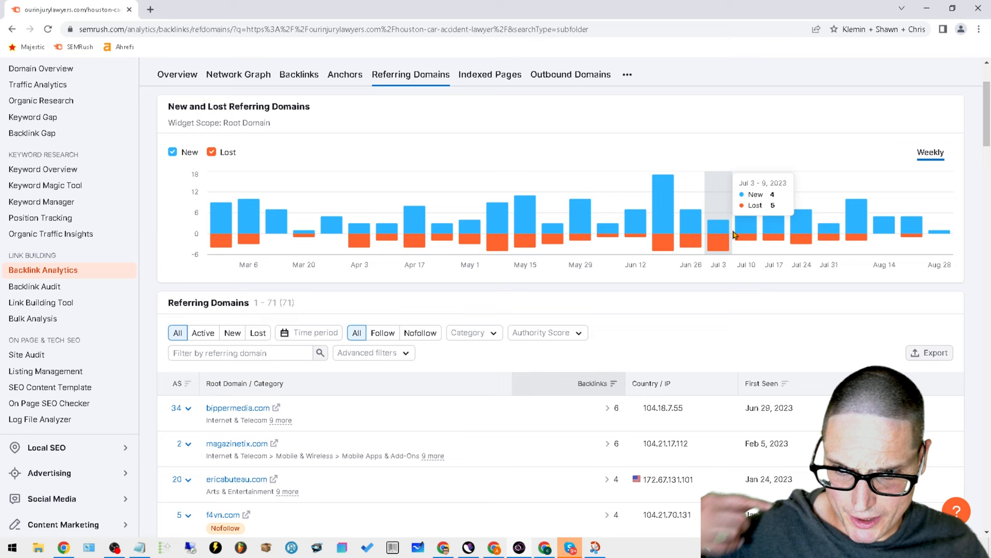
pyautogui.scroll(-3)
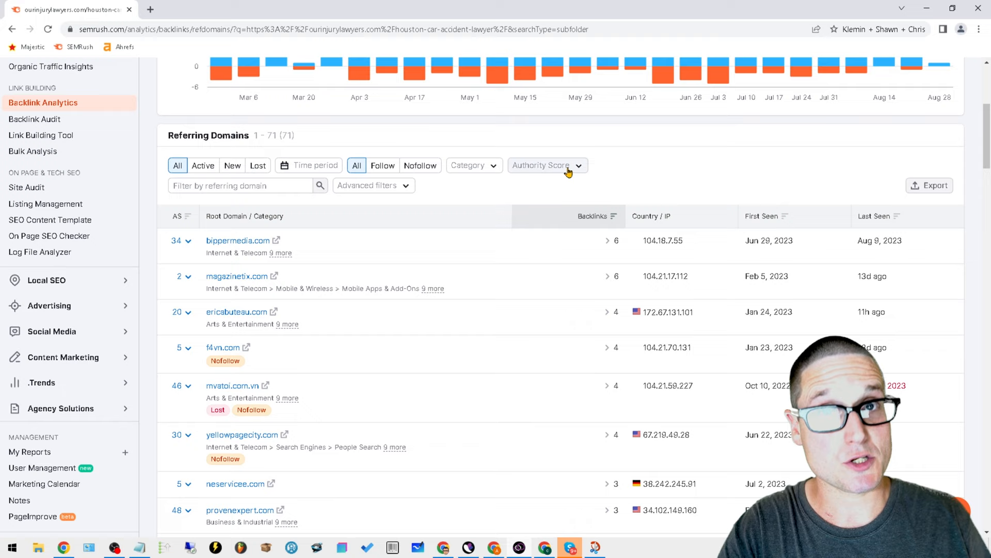
# Filter the referring domains to Authority Score 25–100, leaving 14 domains.
pyautogui.click(548, 165)
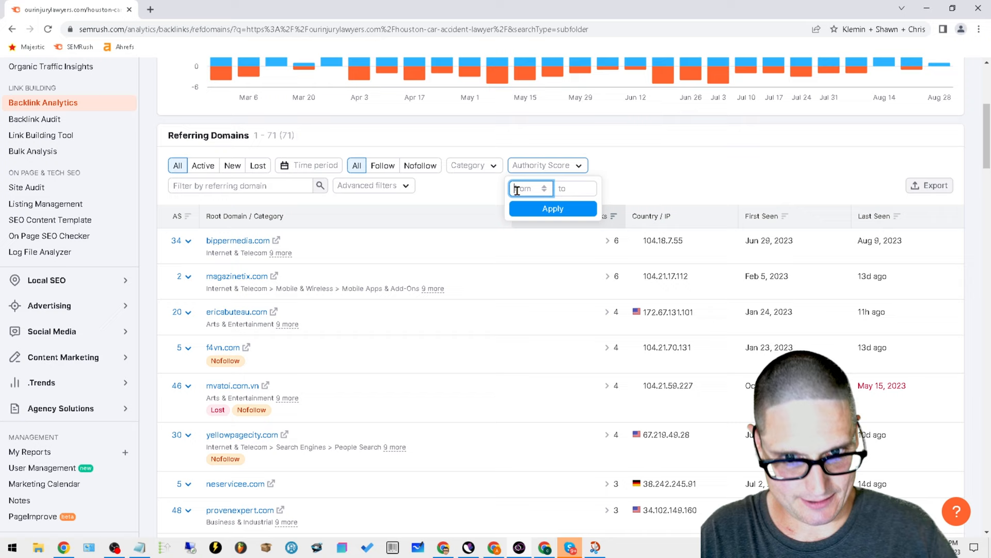
pyautogui.click(547, 209)
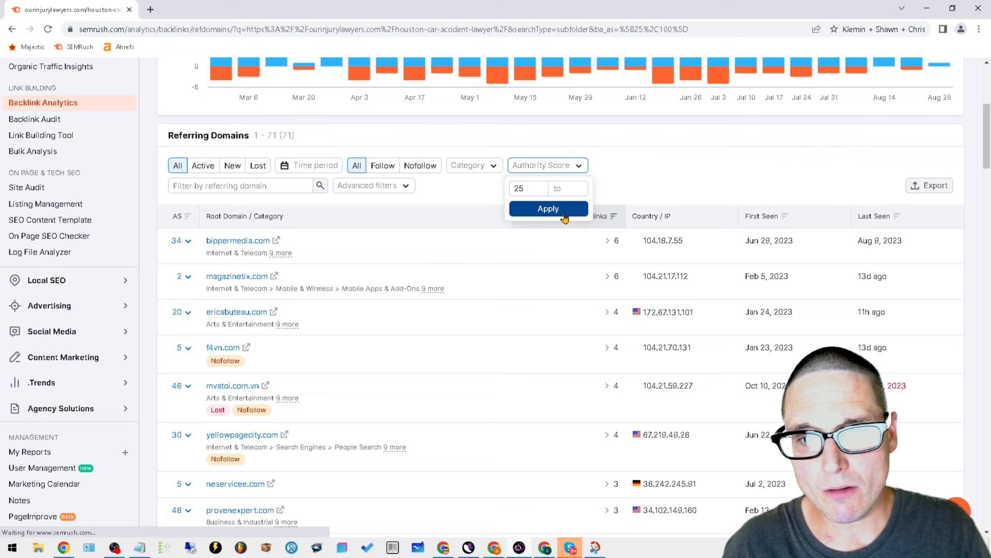
pyautogui.click(547, 209)
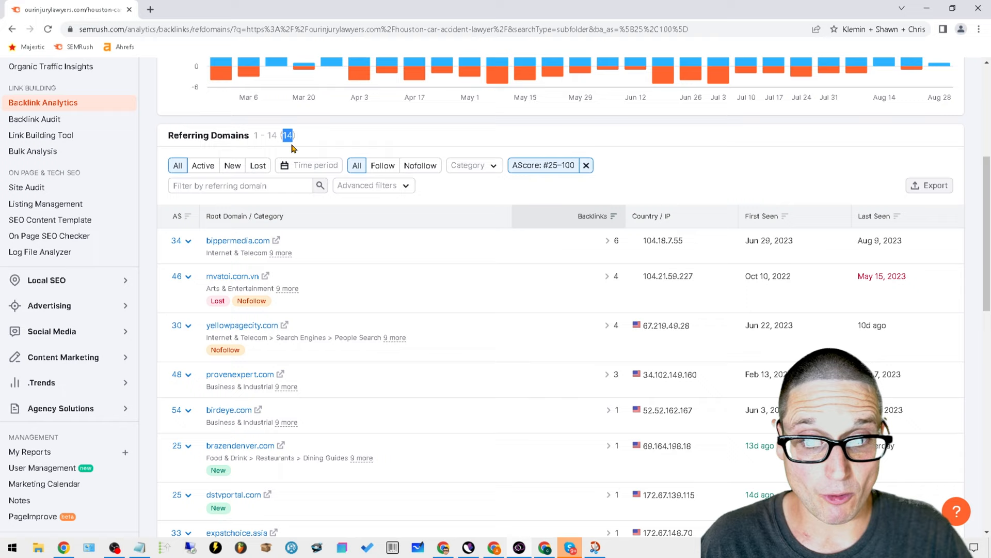
pyautogui.moveTo(611, 175)
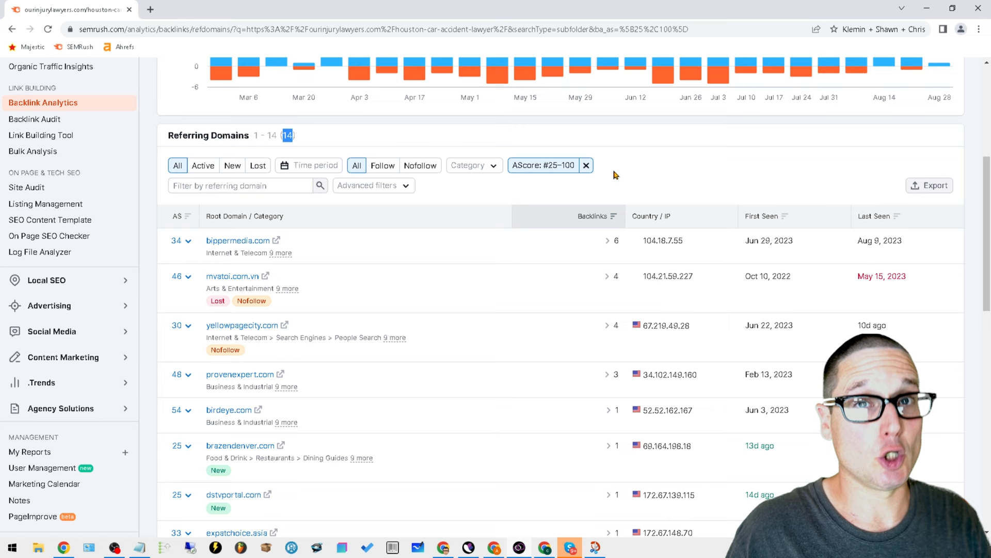
pyautogui.click(344, 185)
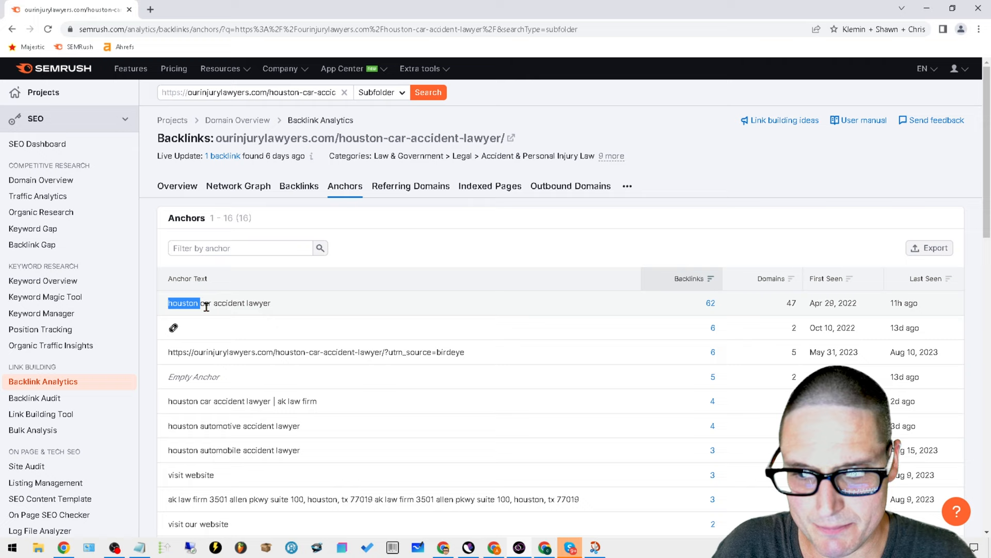
# Highlight the words 'houston' and 'automobile' in the Houston page's anchor texts.
pyautogui.doubleClick(234, 426)
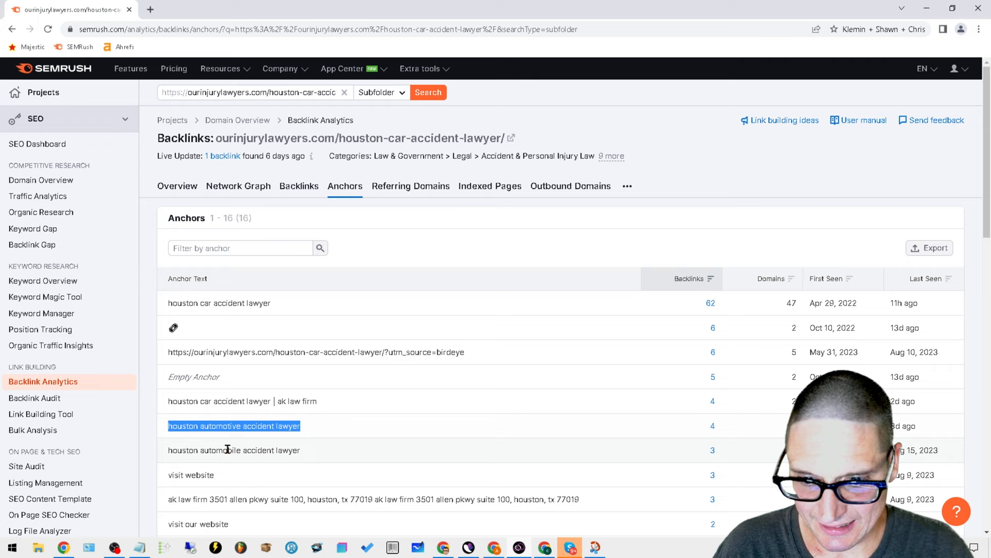
pyautogui.doubleClick(221, 450)
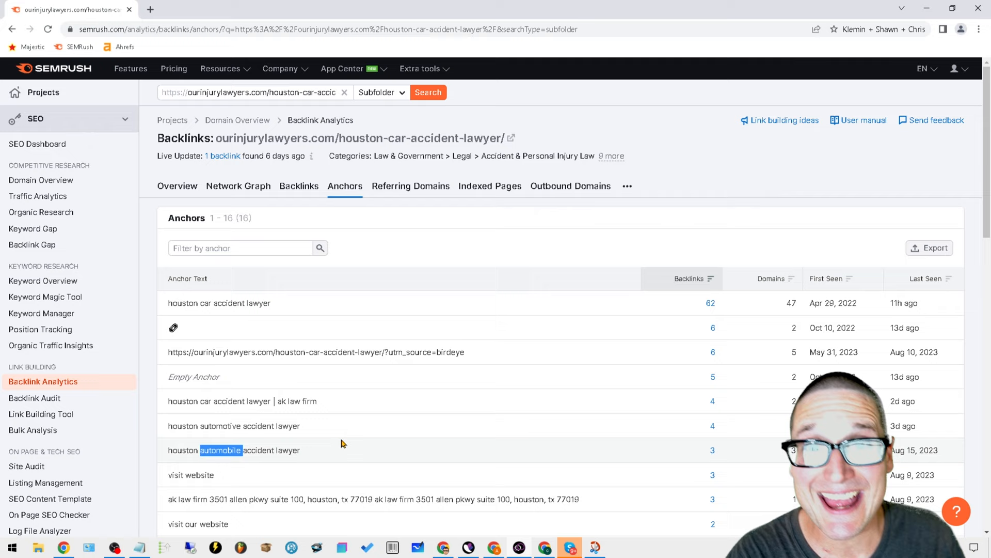
pyautogui.moveTo(304, 310)
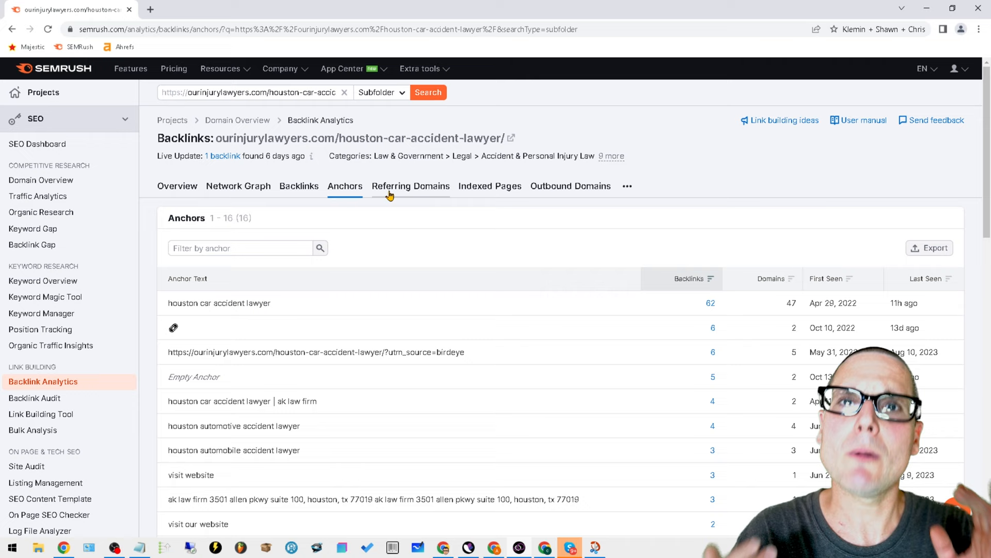
pyautogui.moveTo(569, 547)
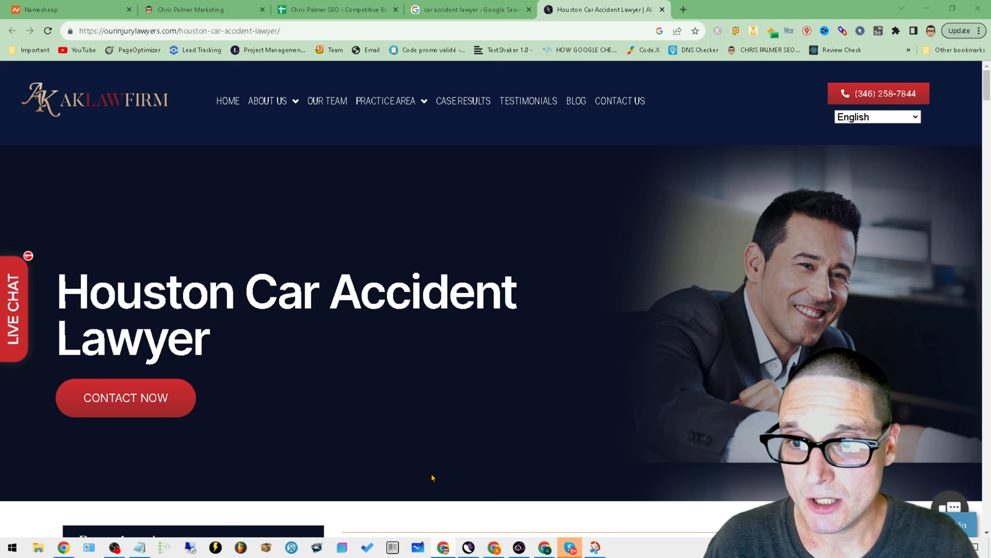
# Enter '14 (EMK)', 'car accident lawyer' and 'houston' into cells A2, B2 and C2.
pyautogui.click(180, 31)
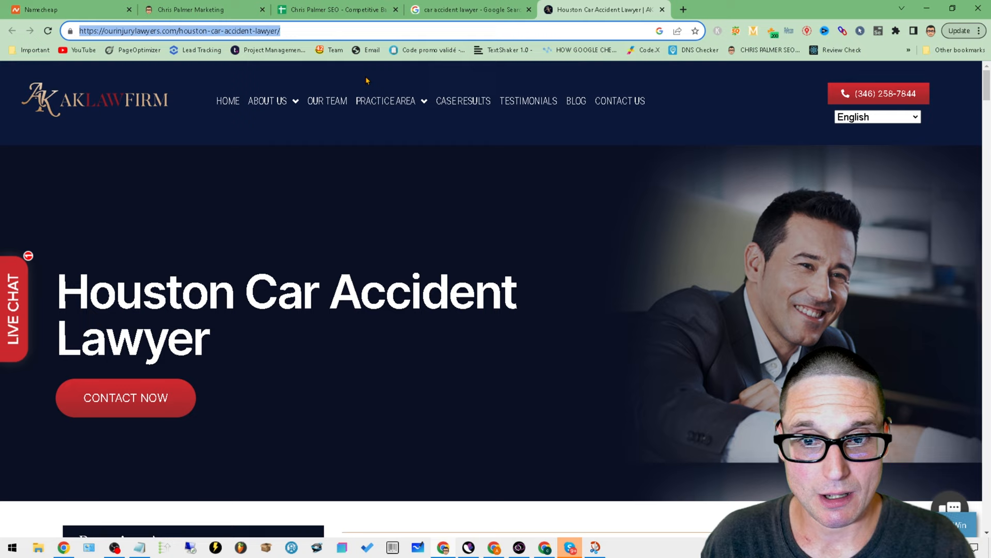
pyautogui.click(337, 9)
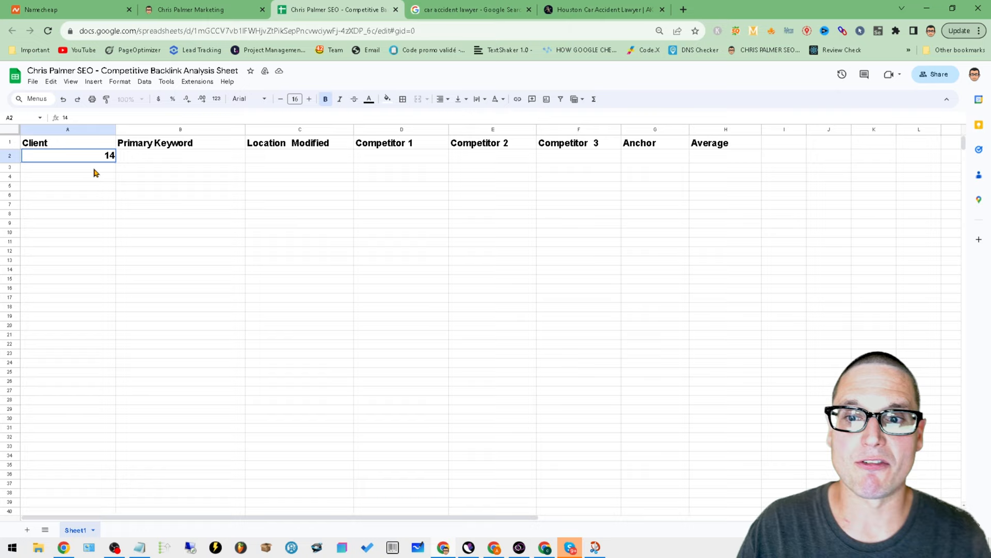
pyautogui.write('(')
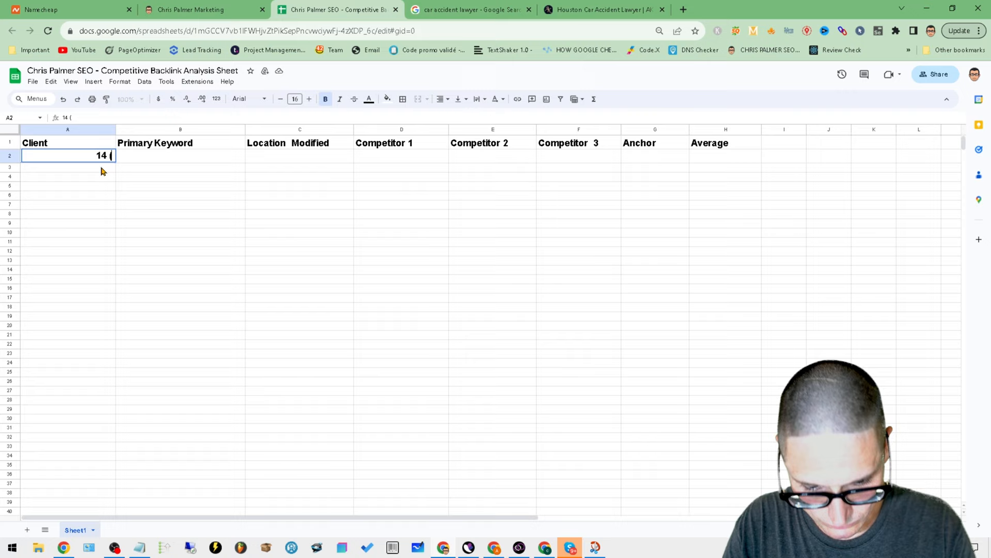
pyautogui.write('EMK)')
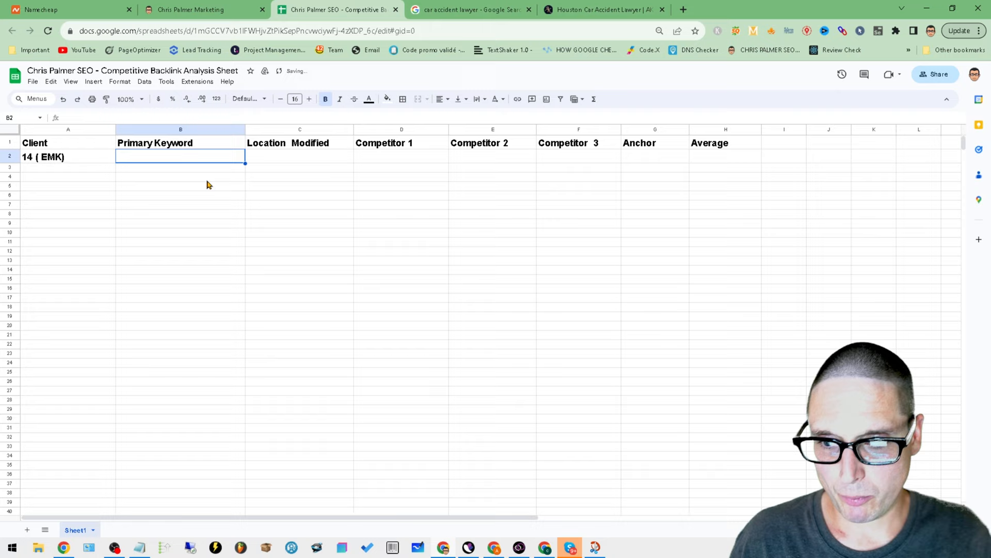
pyautogui.write('car accident lawyer')
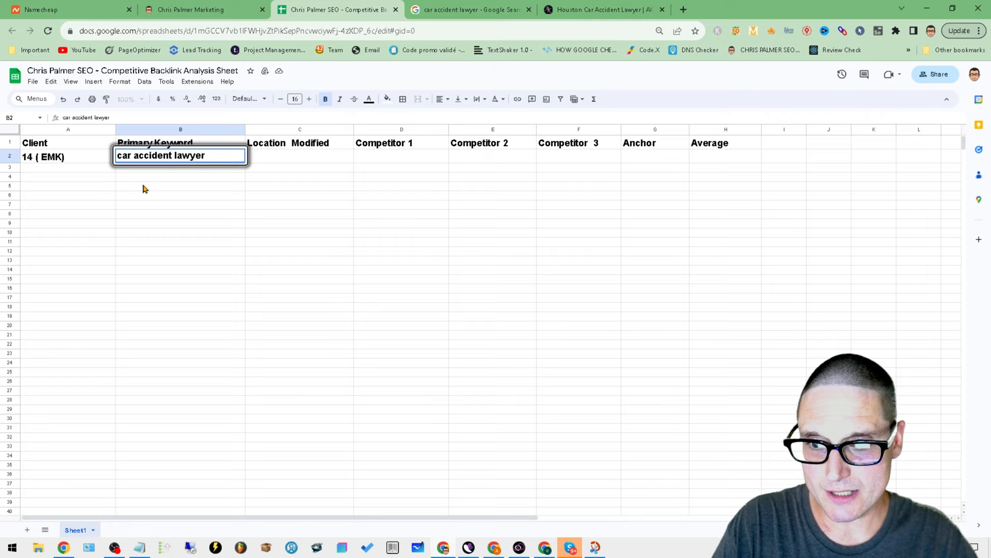
pyautogui.write('houston')
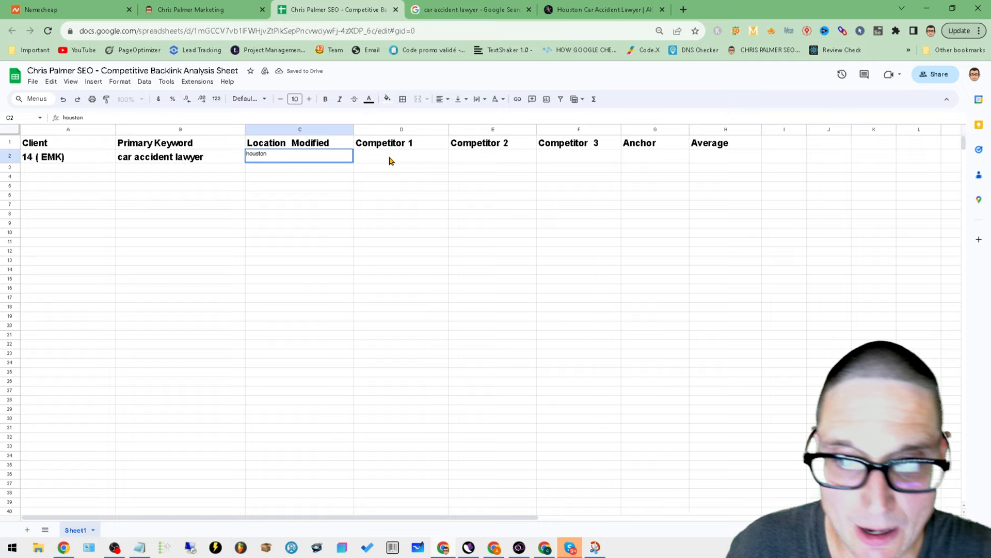
# Open ranking car accident lawyer results, including the Forbes Houston article, in new tabs.
pyautogui.click(468, 9)
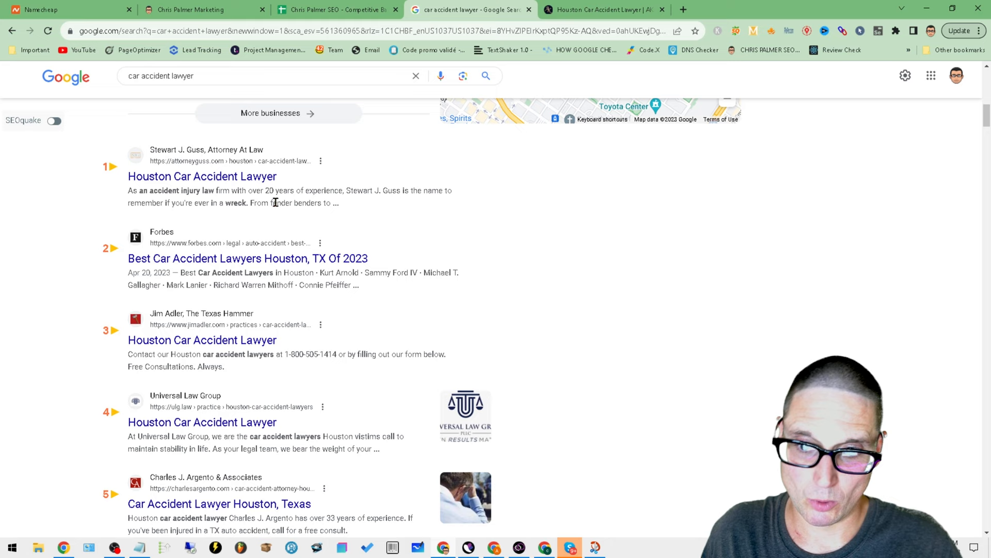
pyautogui.rightClick(248, 258)
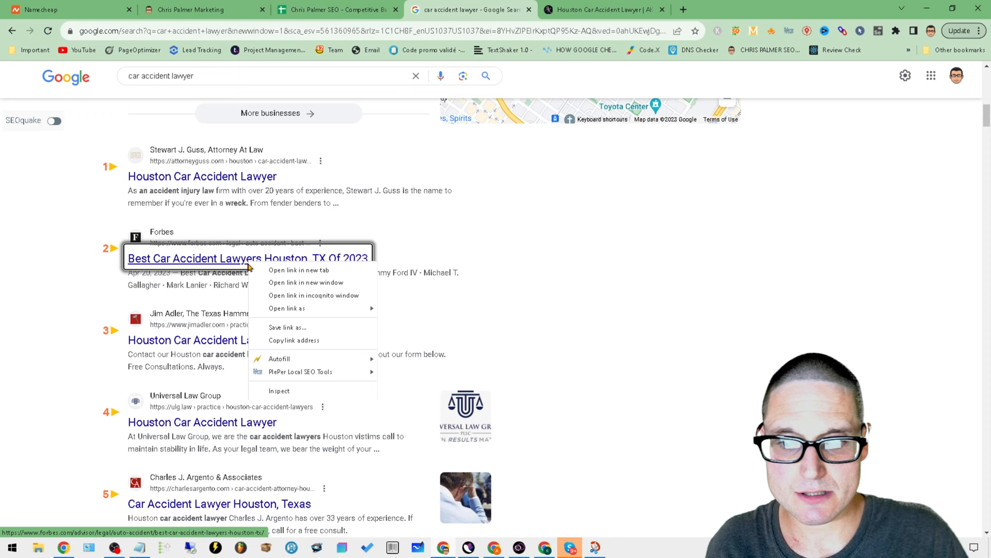
pyautogui.click(297, 270)
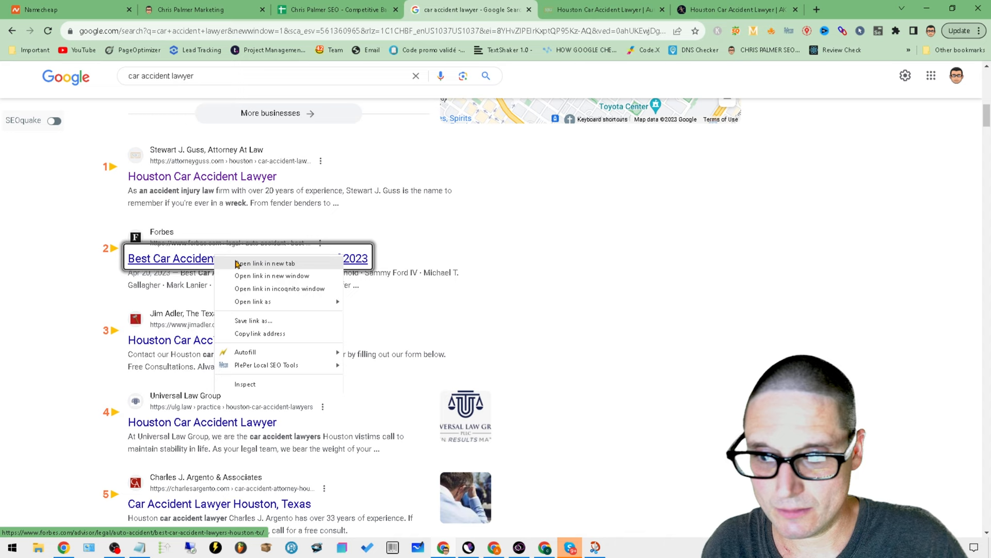
pyautogui.click(265, 263)
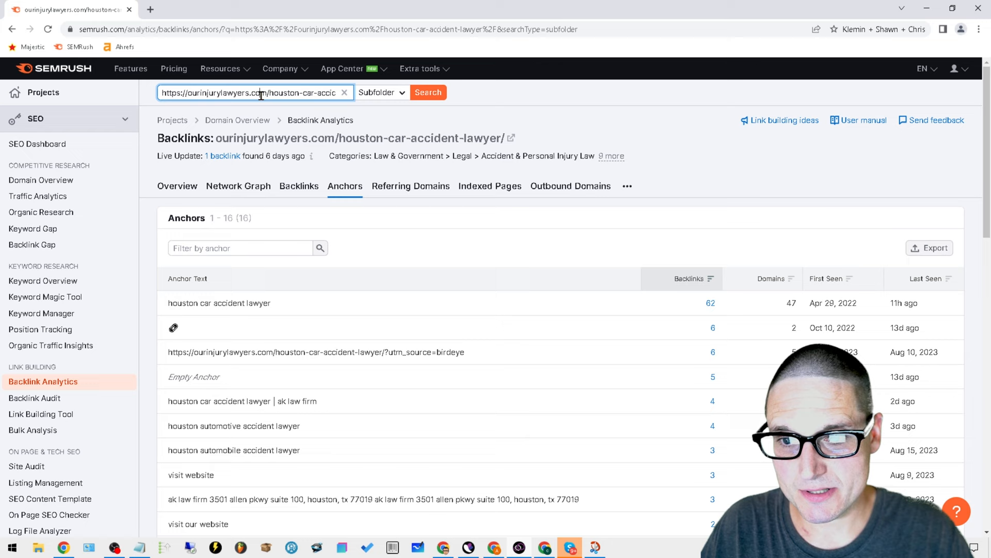
# Analyze attorneyguss.com's Houston page: 20 referring domains at Authority Score 25–100.
pyautogui.click(428, 92)
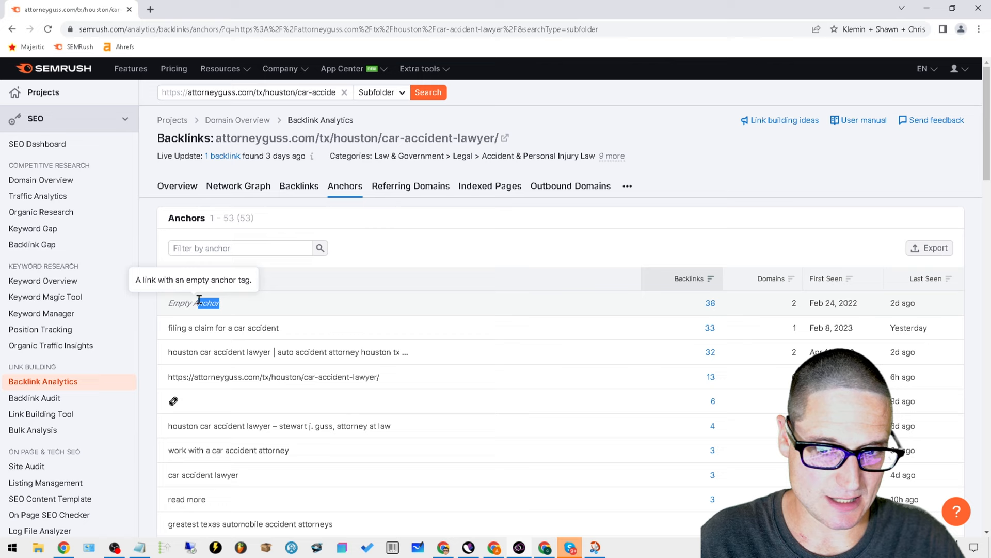
pyautogui.click(411, 186)
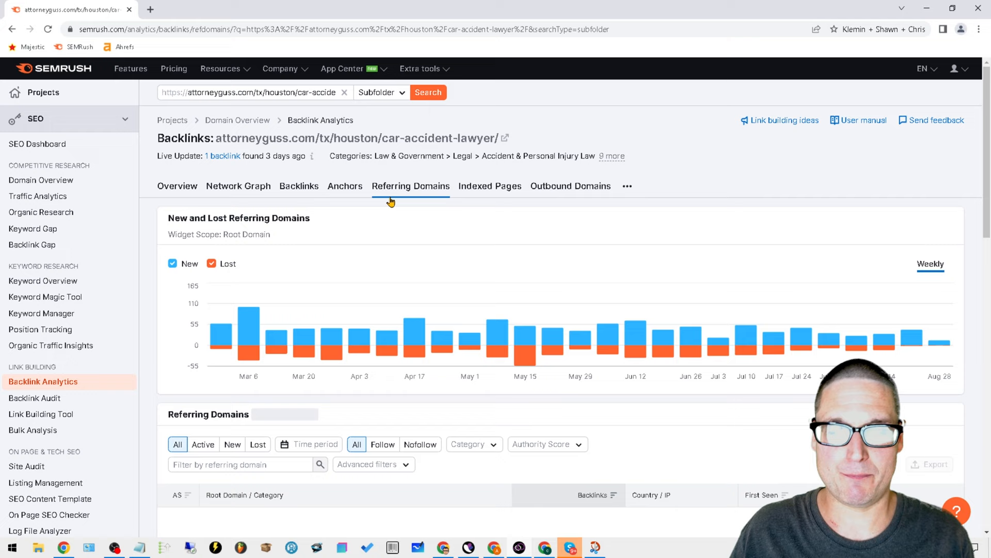
pyautogui.click(547, 221)
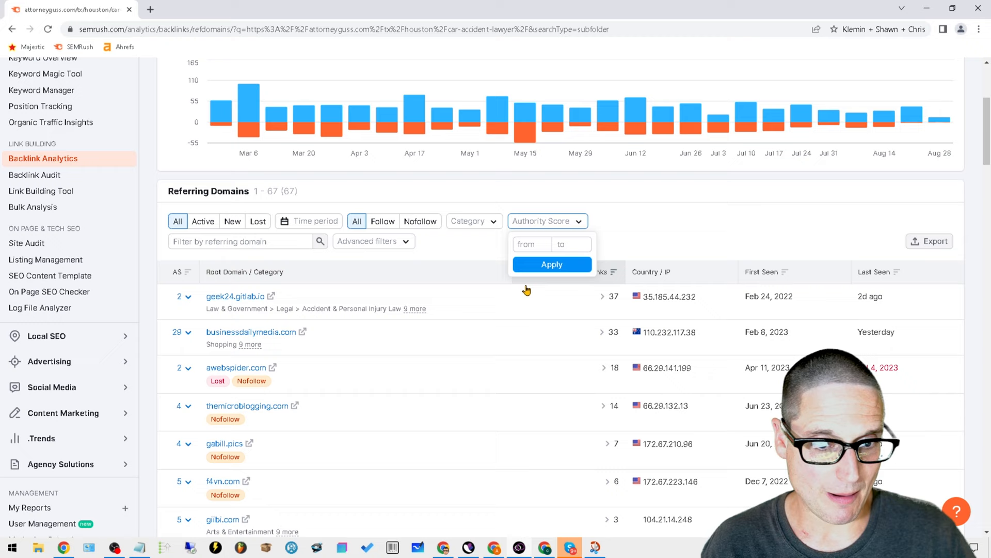
pyautogui.click(552, 265)
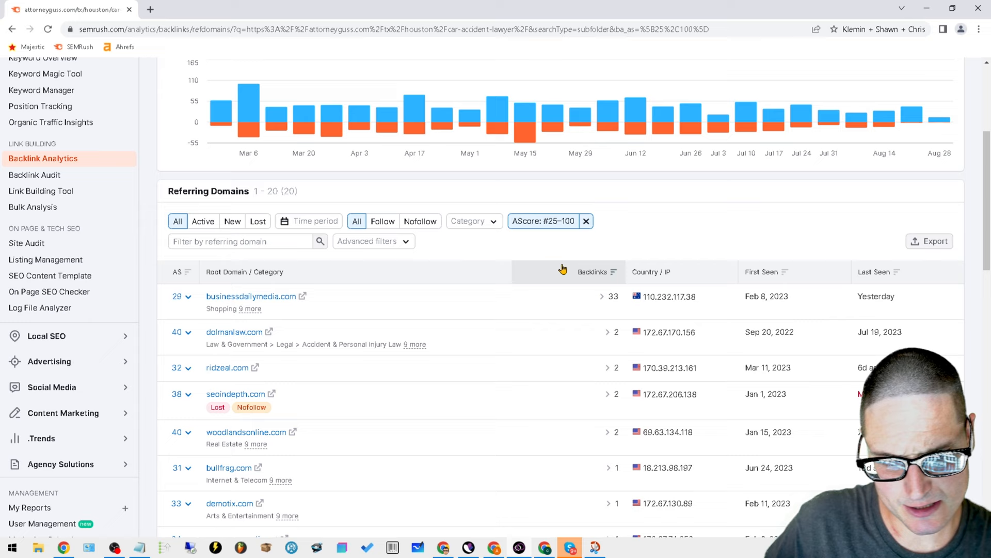
pyautogui.scroll(3)
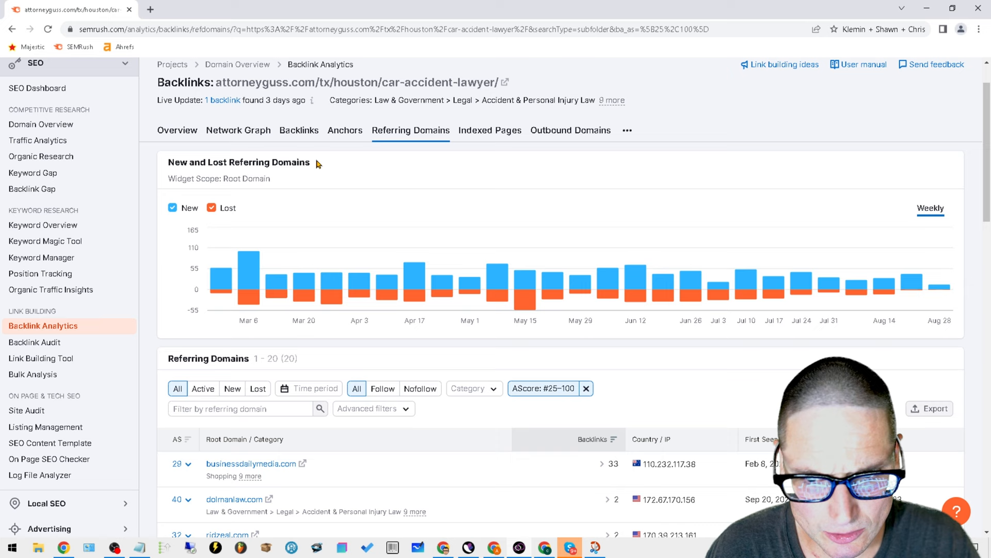
pyautogui.click(344, 131)
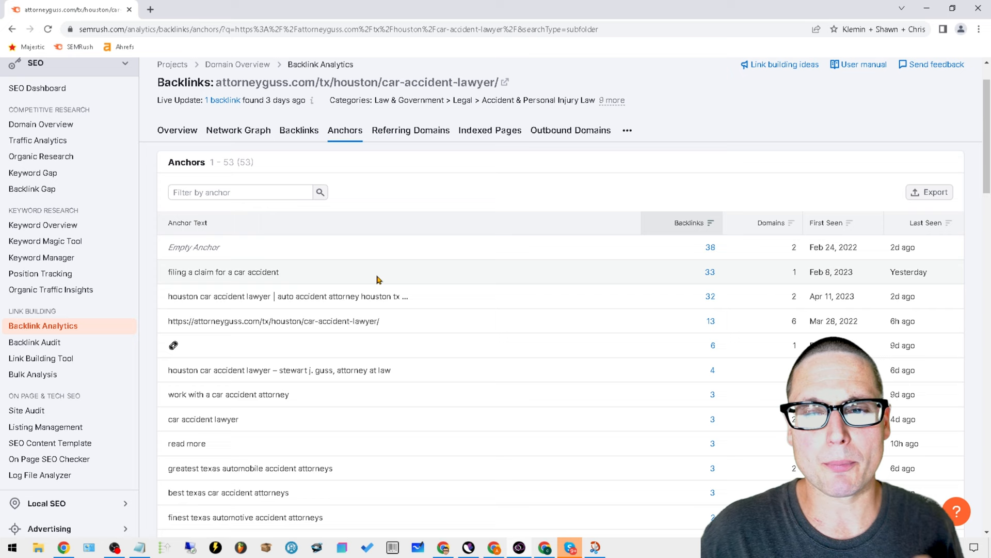
pyautogui.click(265, 9)
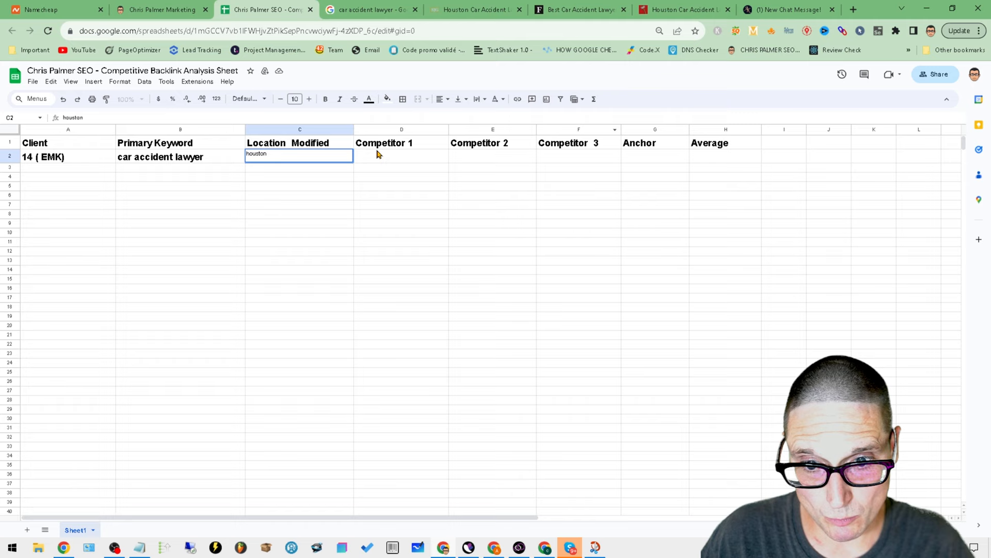
# Switch to the Forbes 'Best Car Accident Lawyers Houston, TX Of 2023' article tab.
pyautogui.click(578, 10)
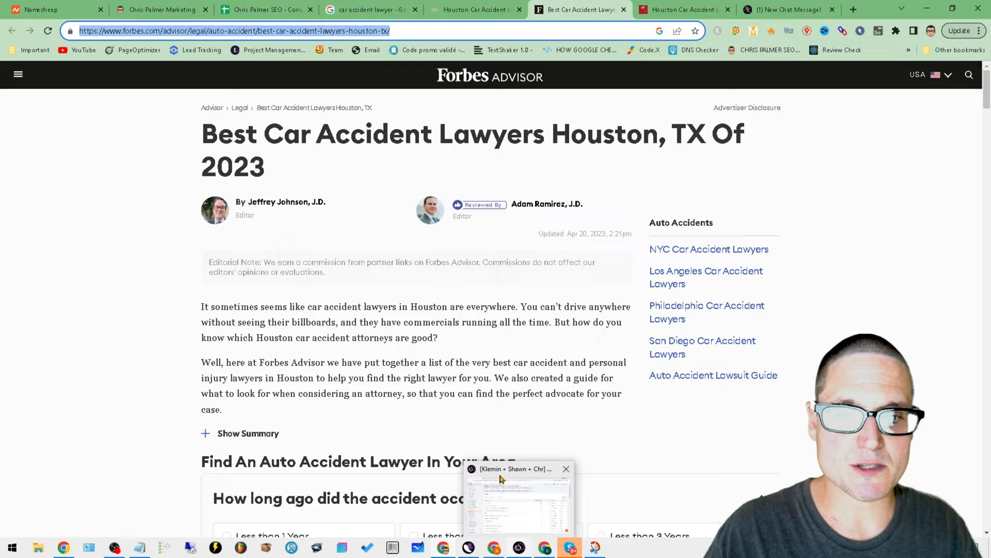
# Load SEMrush backlink data for the pasted Forbes Houston car accident lawyers URL.
pyautogui.click(515, 500)
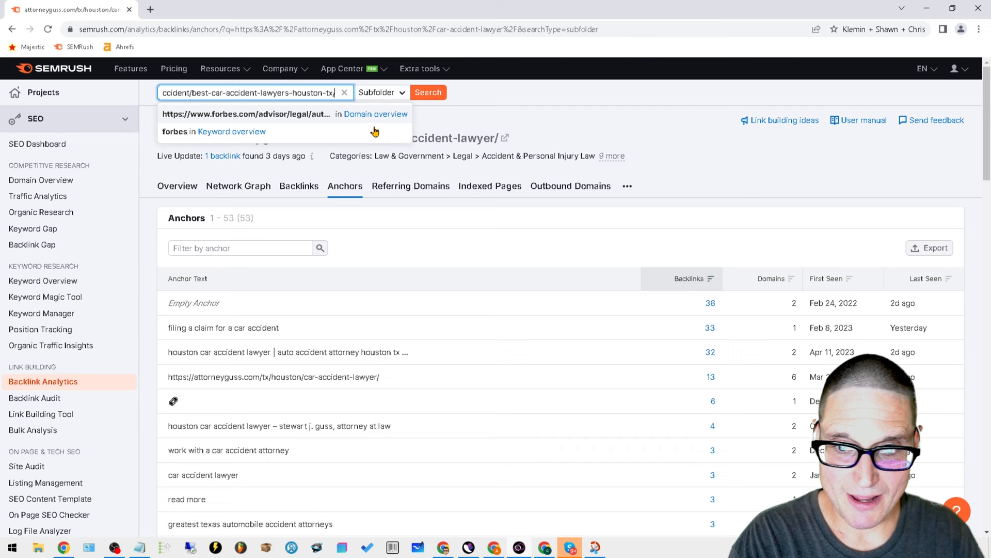
pyautogui.click(428, 93)
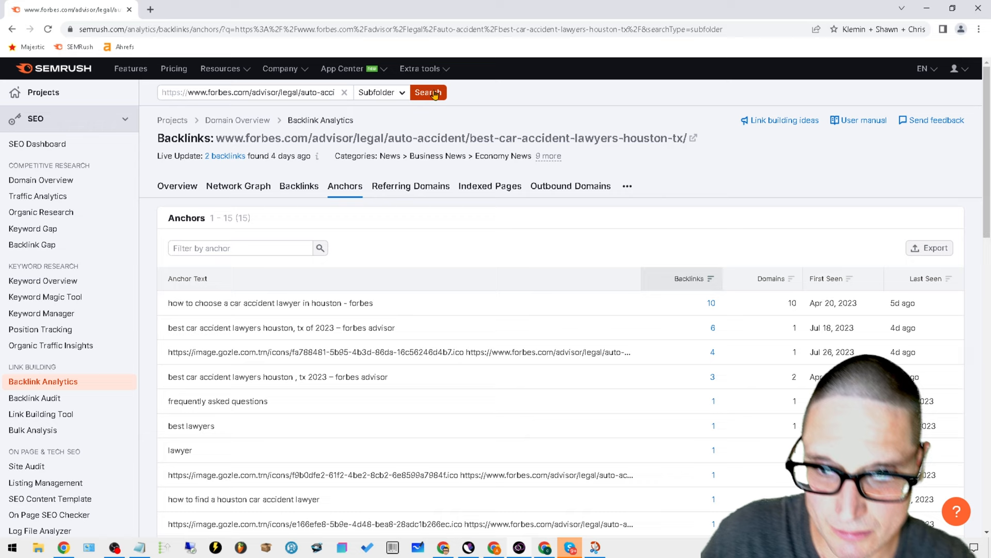
pyautogui.click(409, 186)
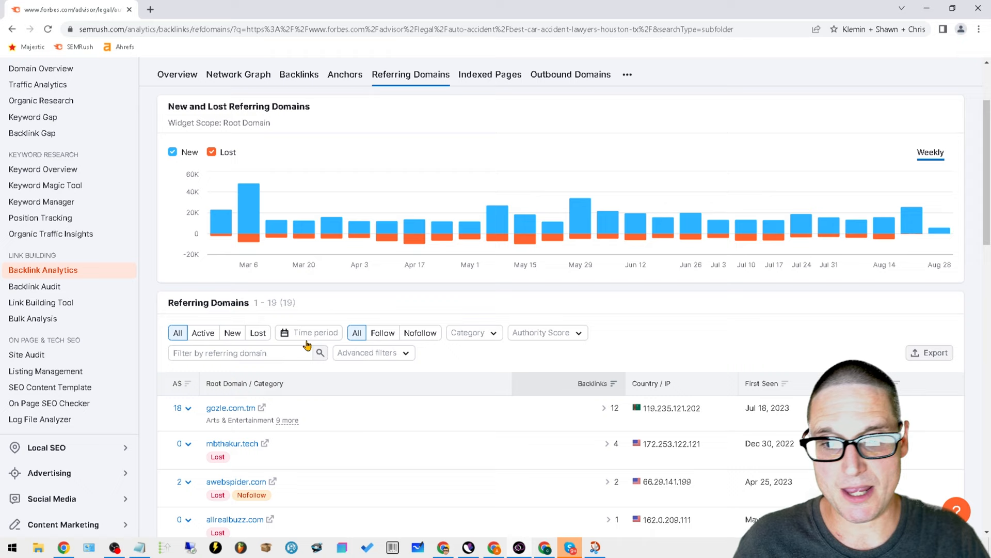
# Filter the Forbes page's referring domains to Authority Score 25 or more, then adjust the minimum.
pyautogui.click(546, 332)
pyautogui.write('25')
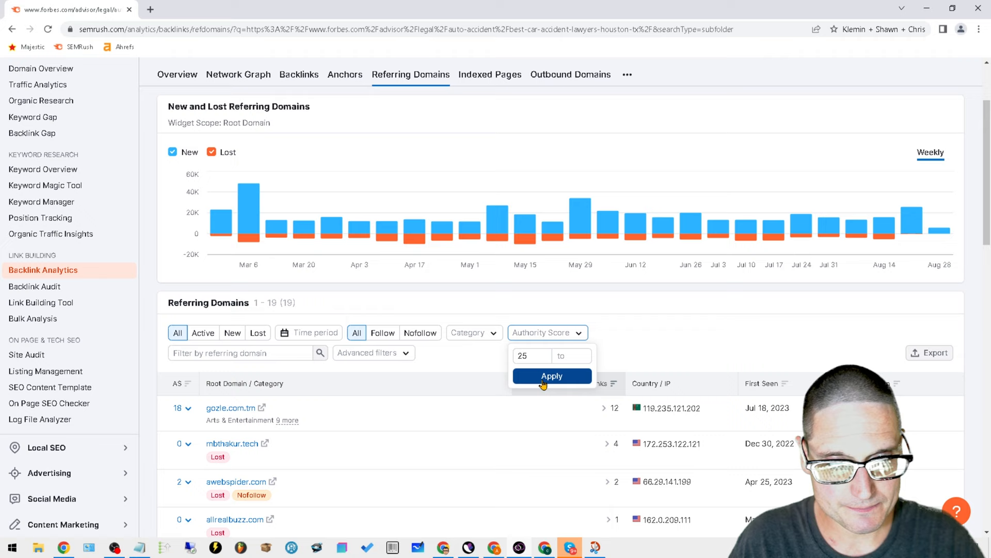
pyautogui.click(552, 375)
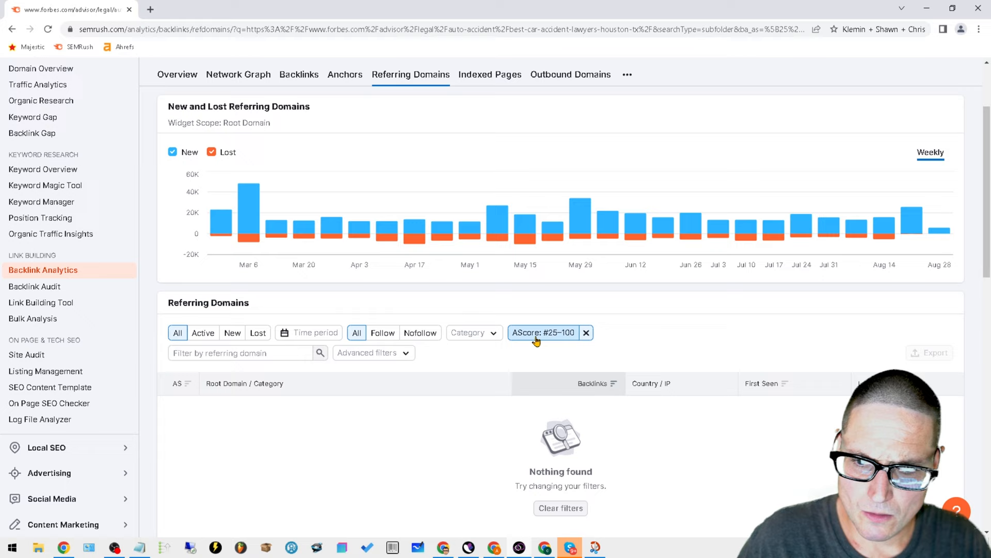
pyautogui.click(542, 332)
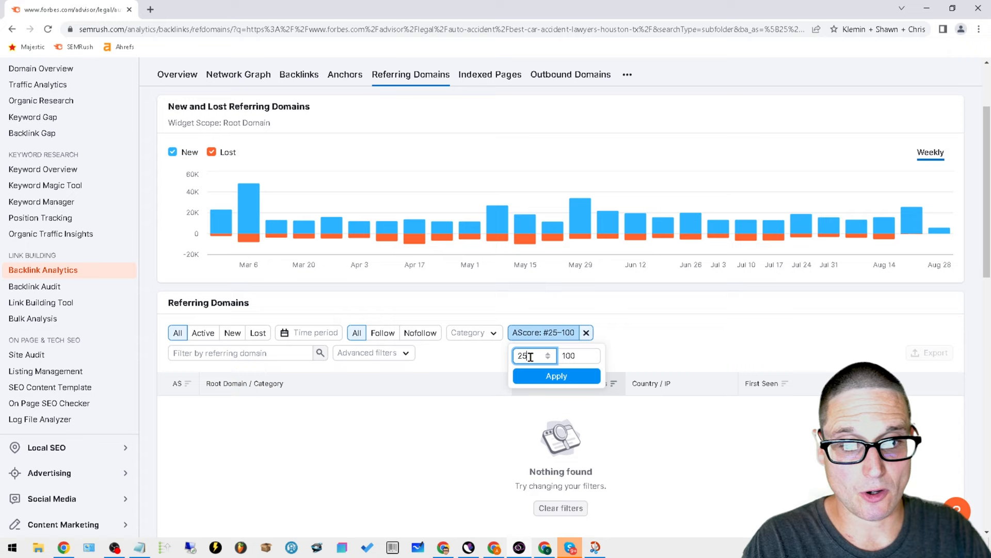
pyautogui.click(555, 375)
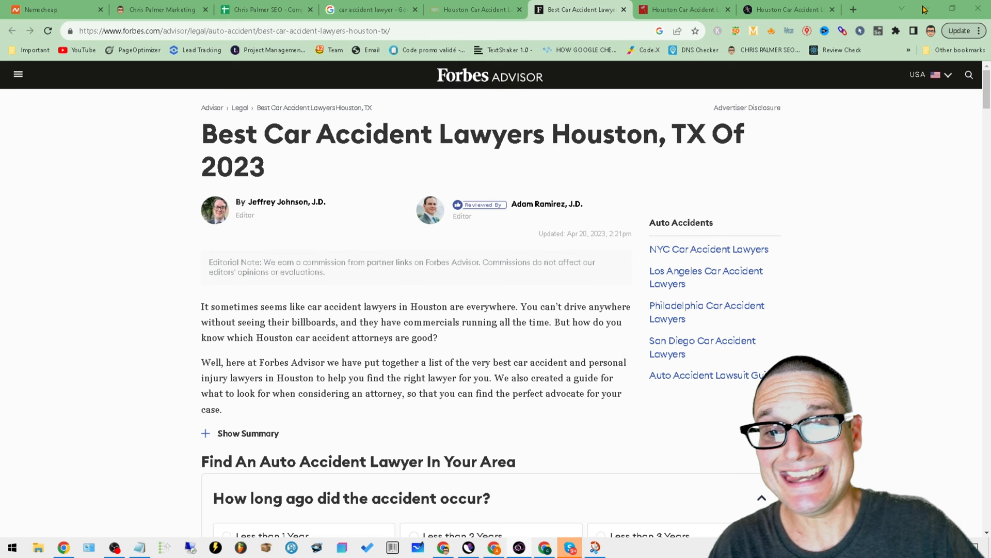
pyautogui.click(266, 9)
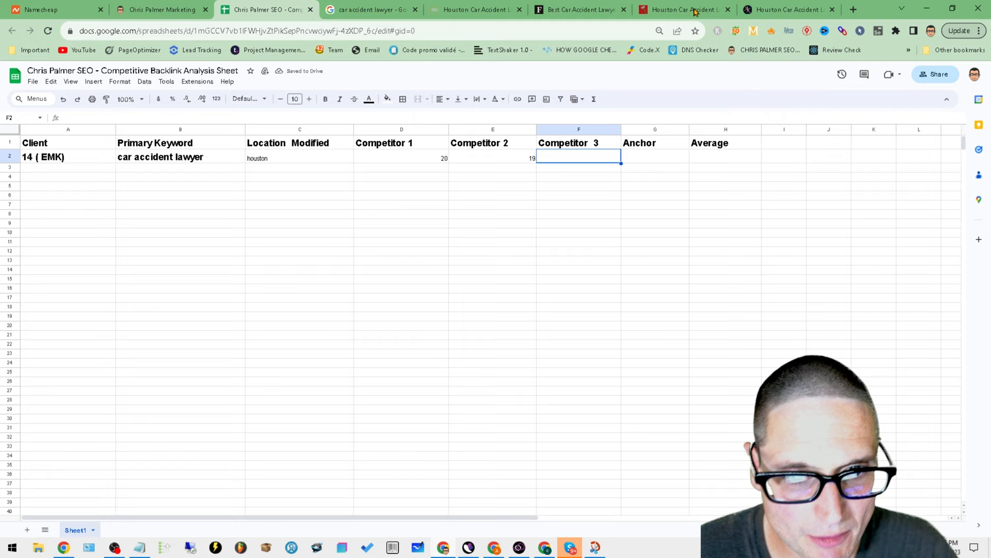
pyautogui.click(370, 10)
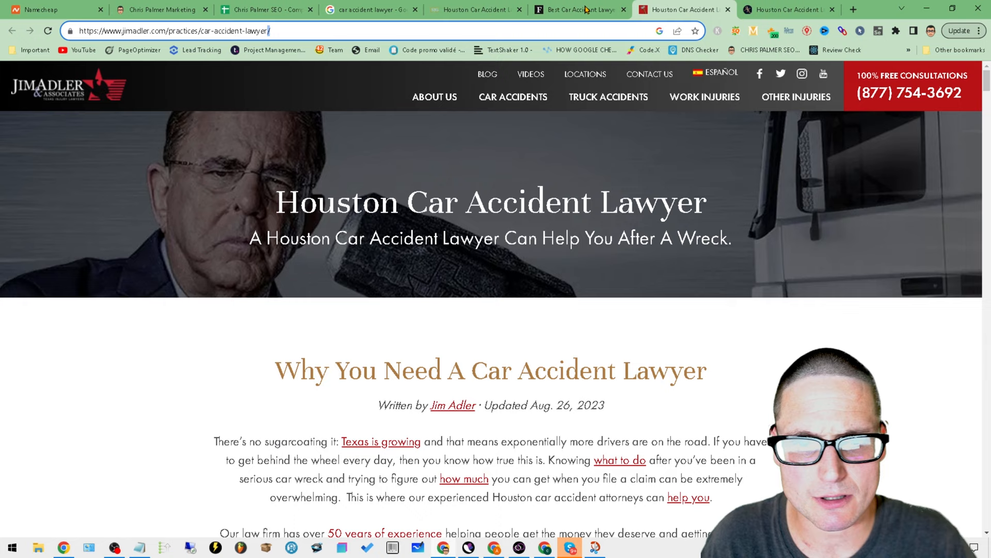
pyautogui.moveTo(696, 5)
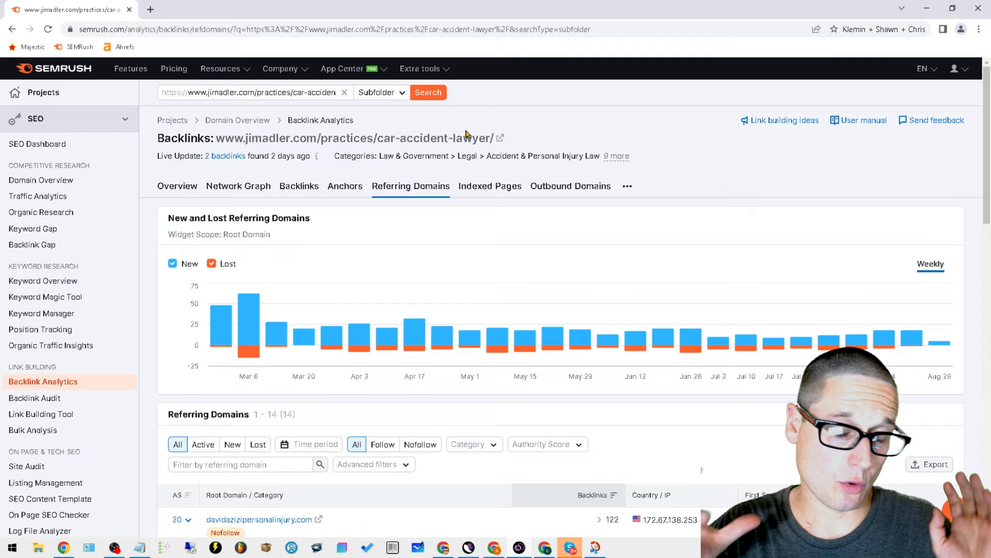
pyautogui.moveTo(471, 131)
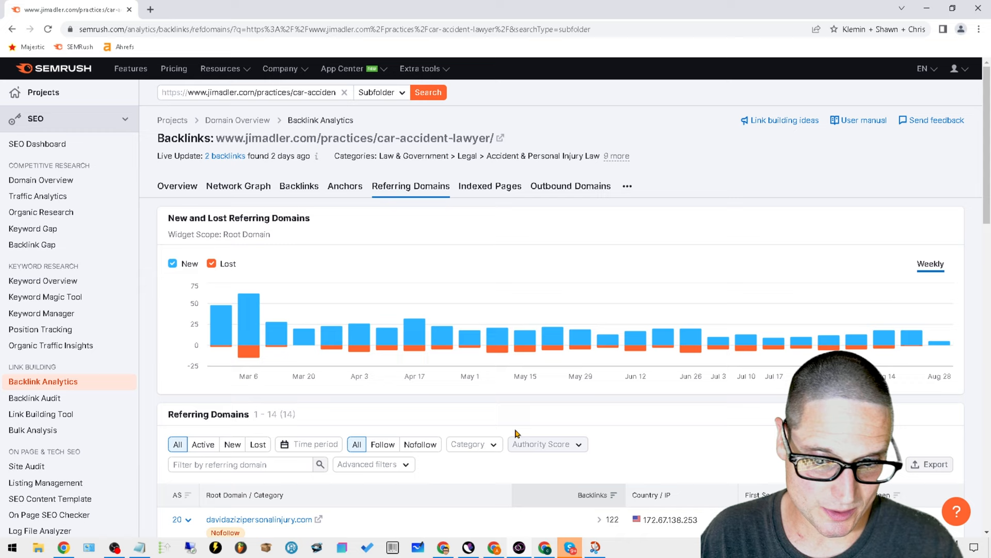
# Scroll through the 14 referring domains listed for jimadler.com's car accident lawyer page.
pyautogui.scroll(-3)
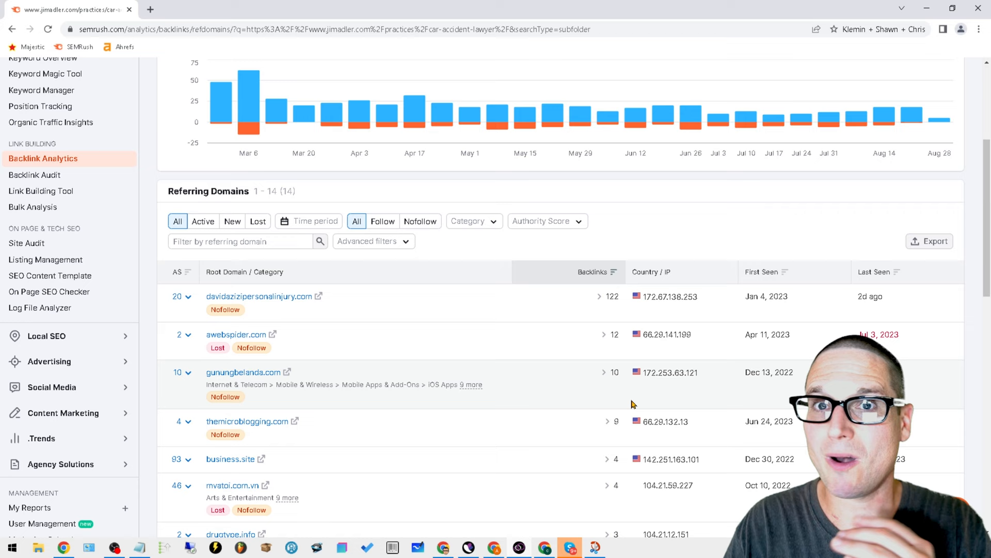
pyautogui.scroll(3)
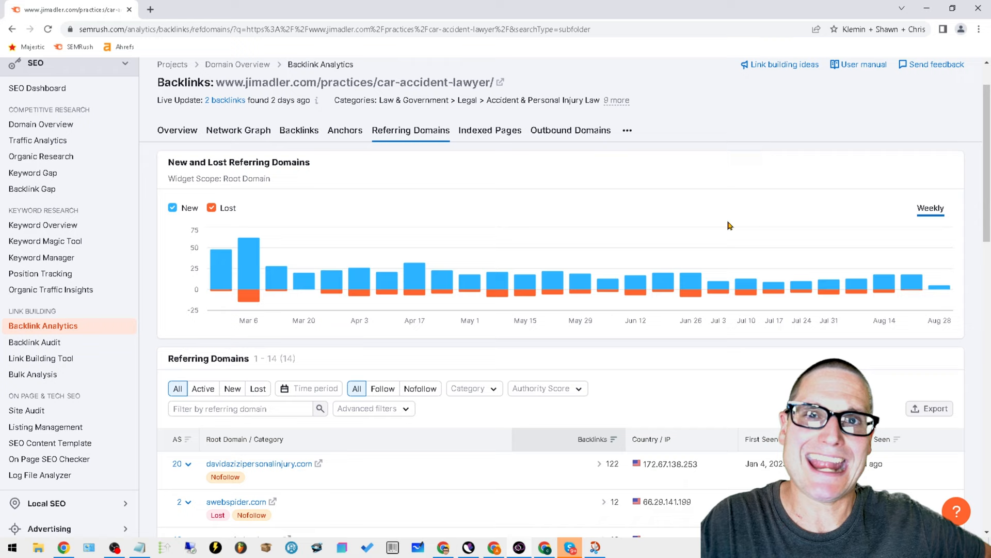
# Filter Jim Adler's referring domains to Authority Score 25–100, leaving 3.
pyautogui.click(546, 388)
pyautogui.write('25')
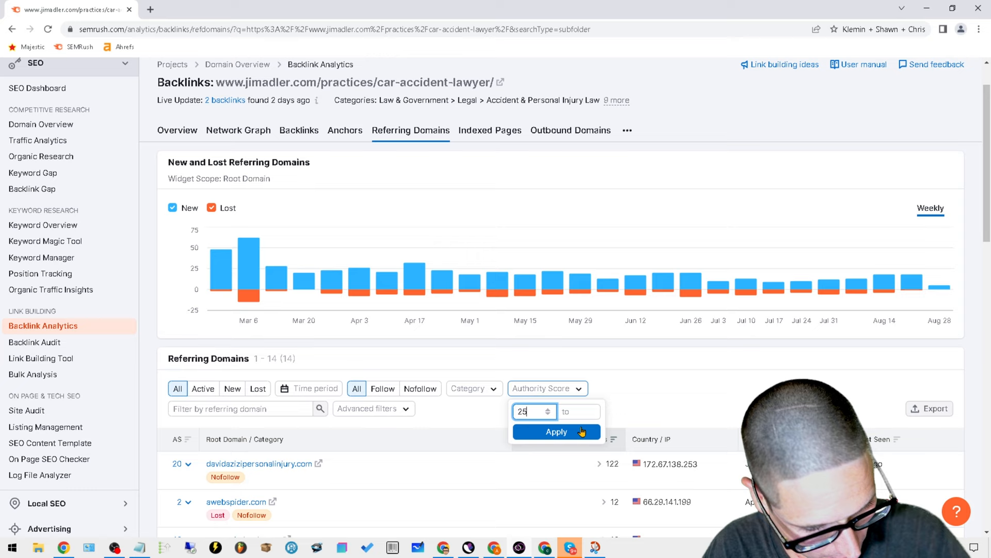
pyautogui.click(556, 432)
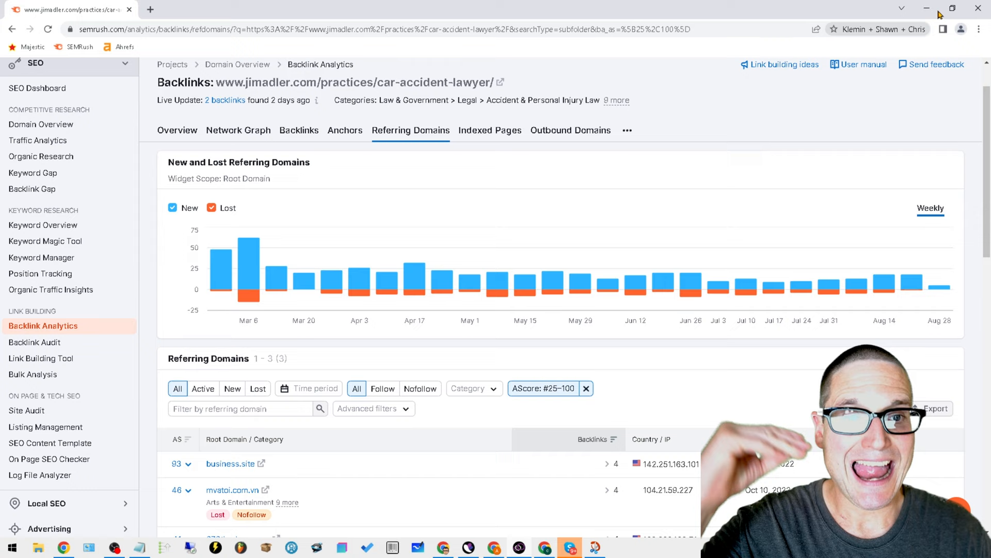
pyautogui.moveTo(975, 42)
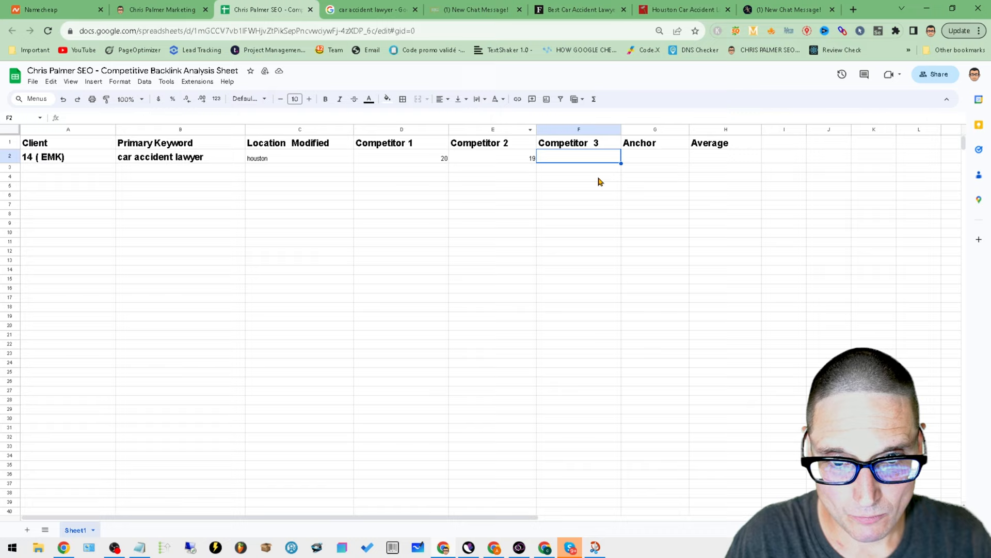
# Enter 3 for Competitor 3, 'Exact' as anchor and 20 as the average in row 2.
pyautogui.write('3')
pyautogui.click(725, 157)
pyautogui.write('2')
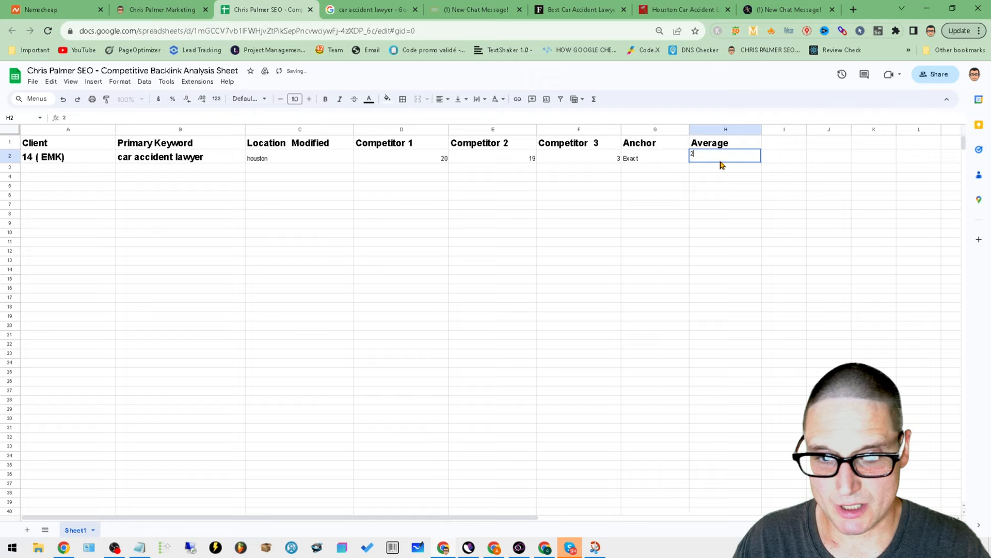
pyautogui.write('0')
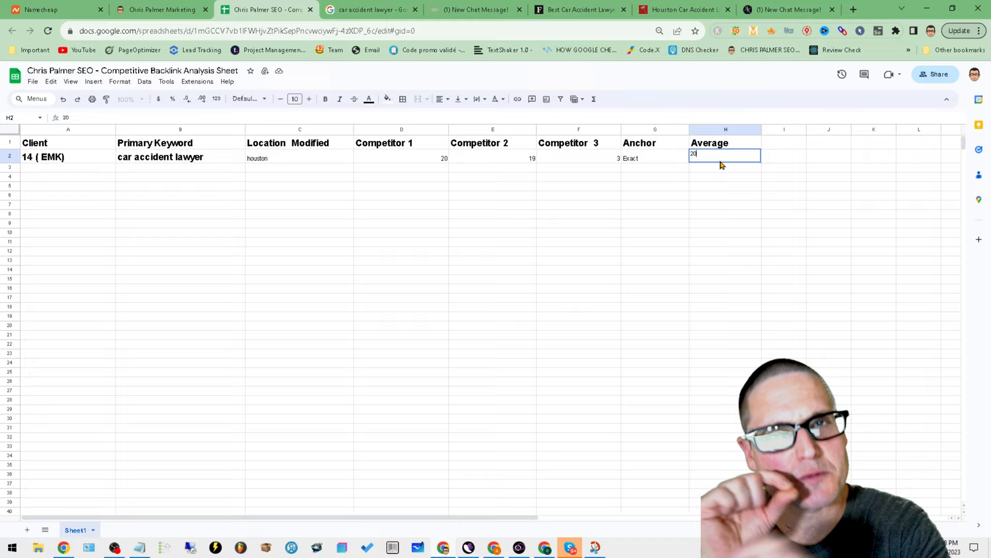
pyautogui.click(371, 10)
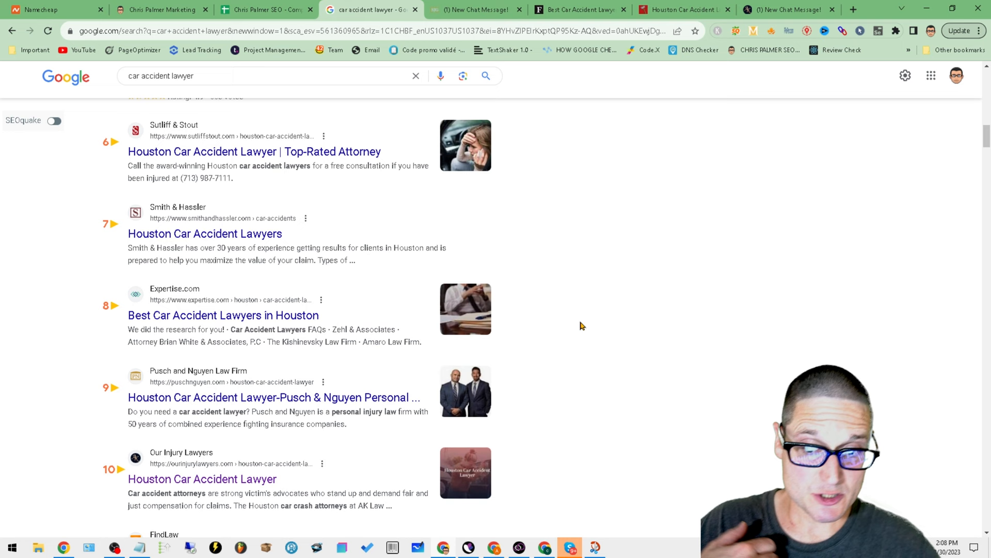
# Scroll through the Google 'car accident lawyer' results and back up.
pyautogui.scroll(-3)
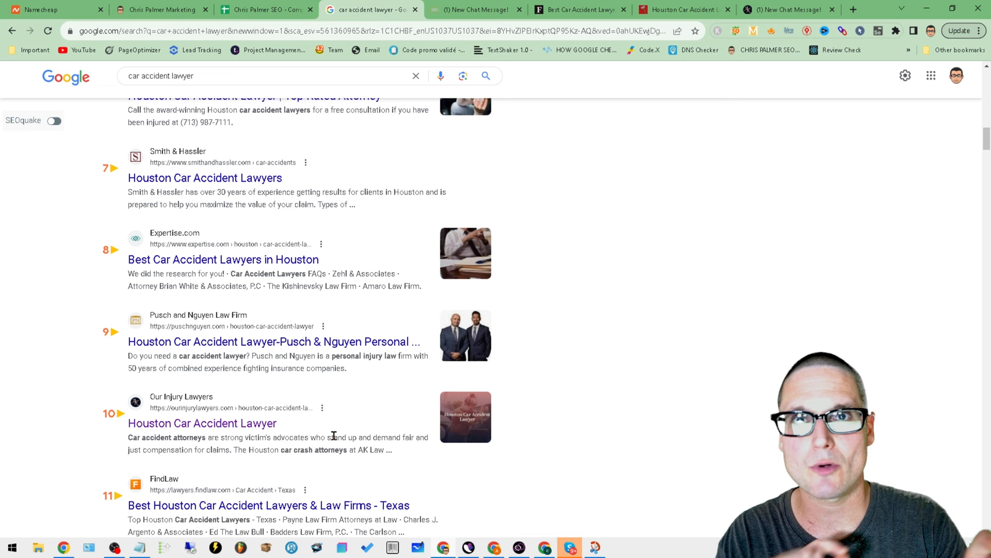
pyautogui.scroll(3)
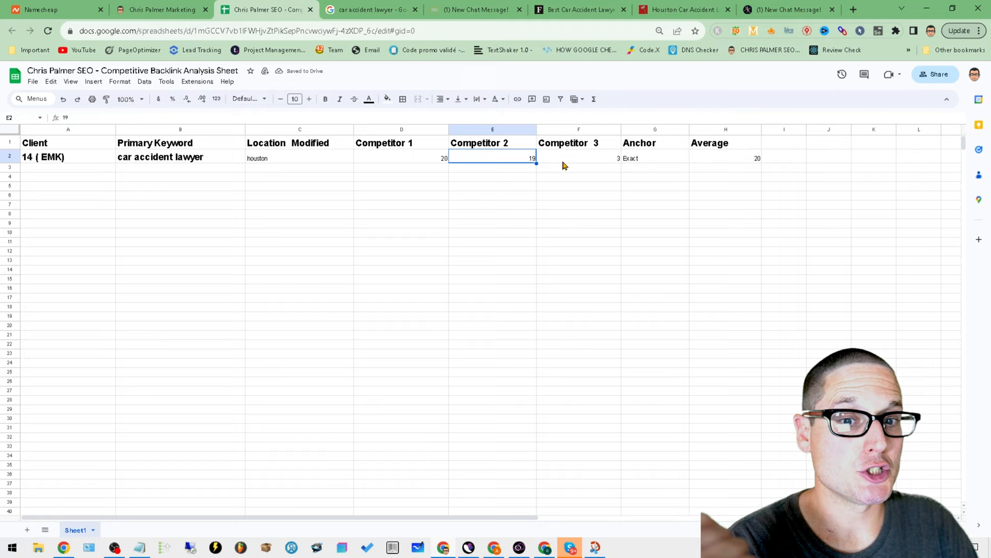
pyautogui.click(654, 158)
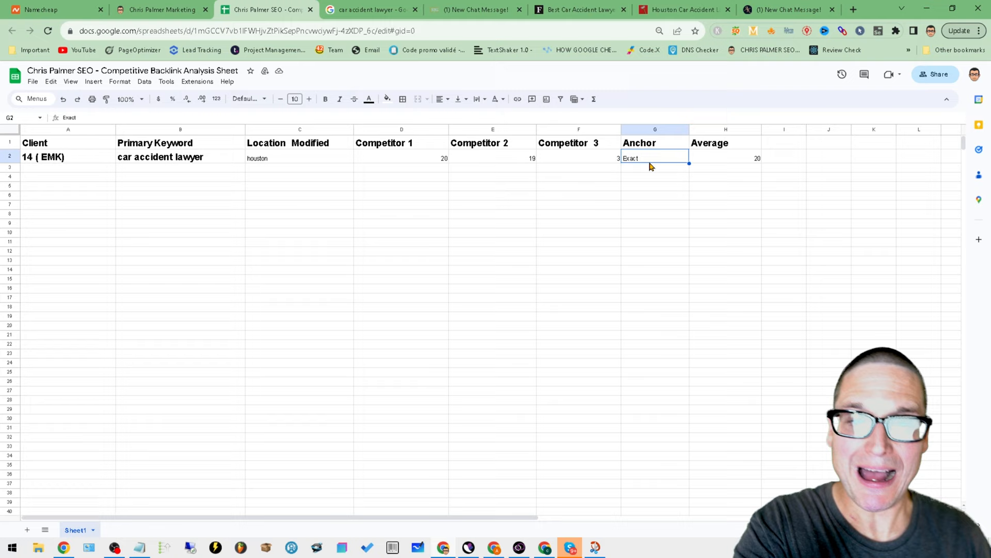
pyautogui.click(725, 157)
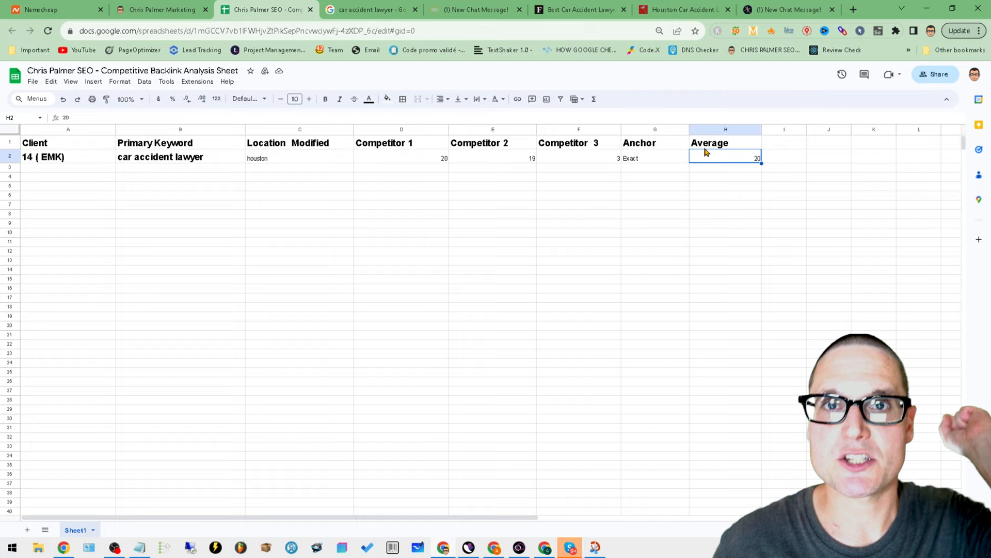